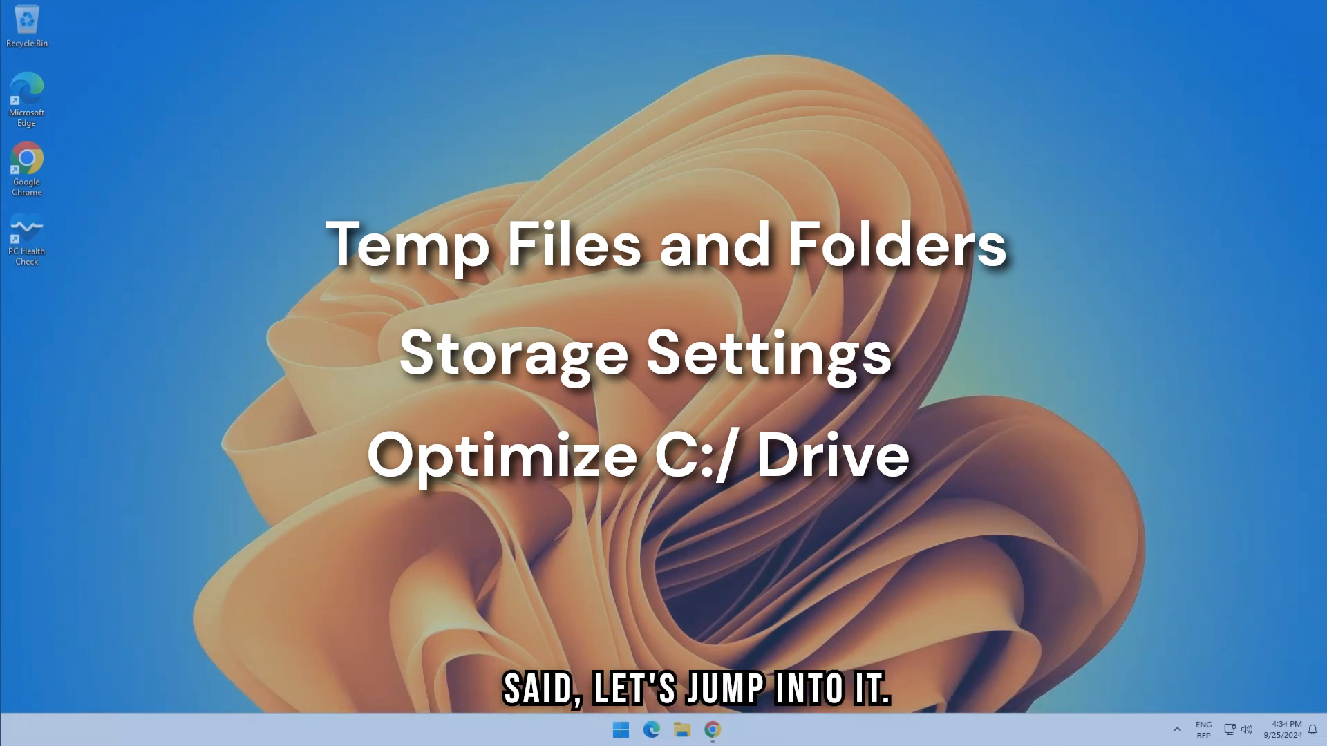
Open the user Temp folder via %temp% and delete everything, skipping the in-use files
right_click(620, 731)
type("%temp%")
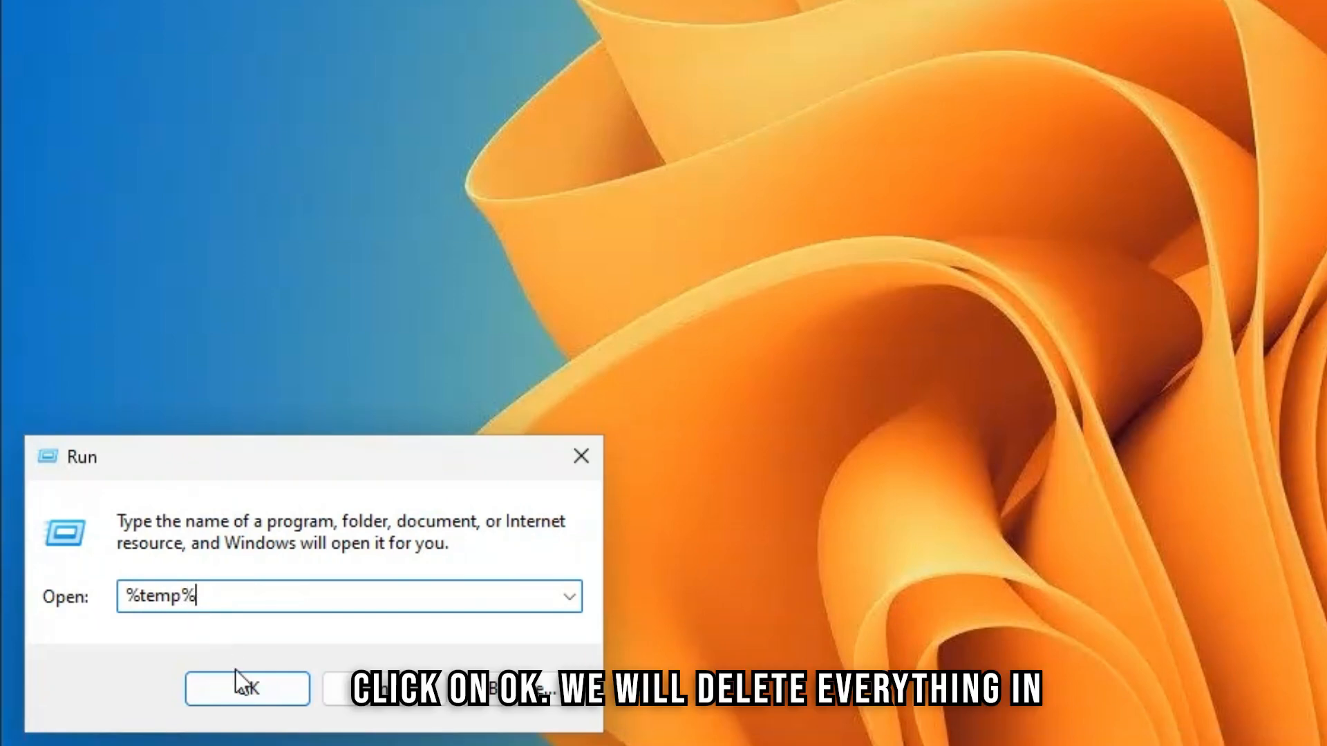
left_click(246, 688)
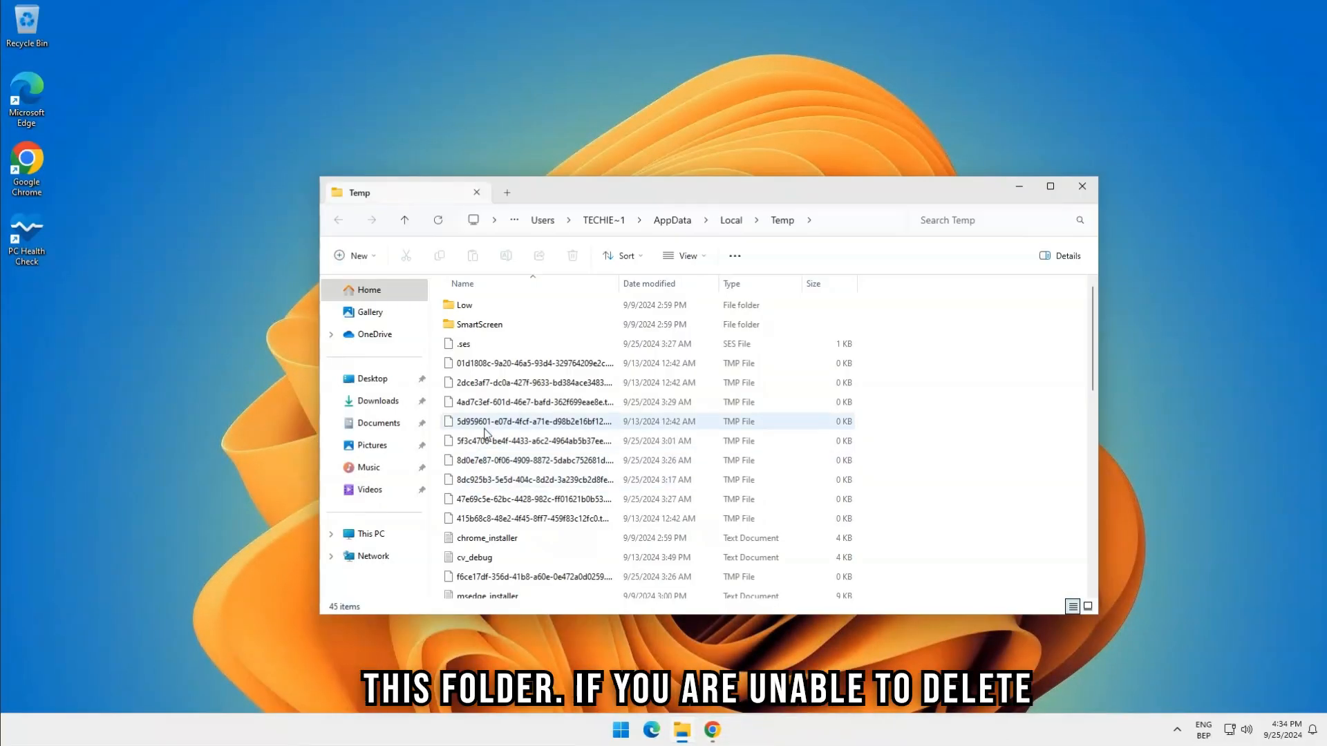
key("ctrl+a")
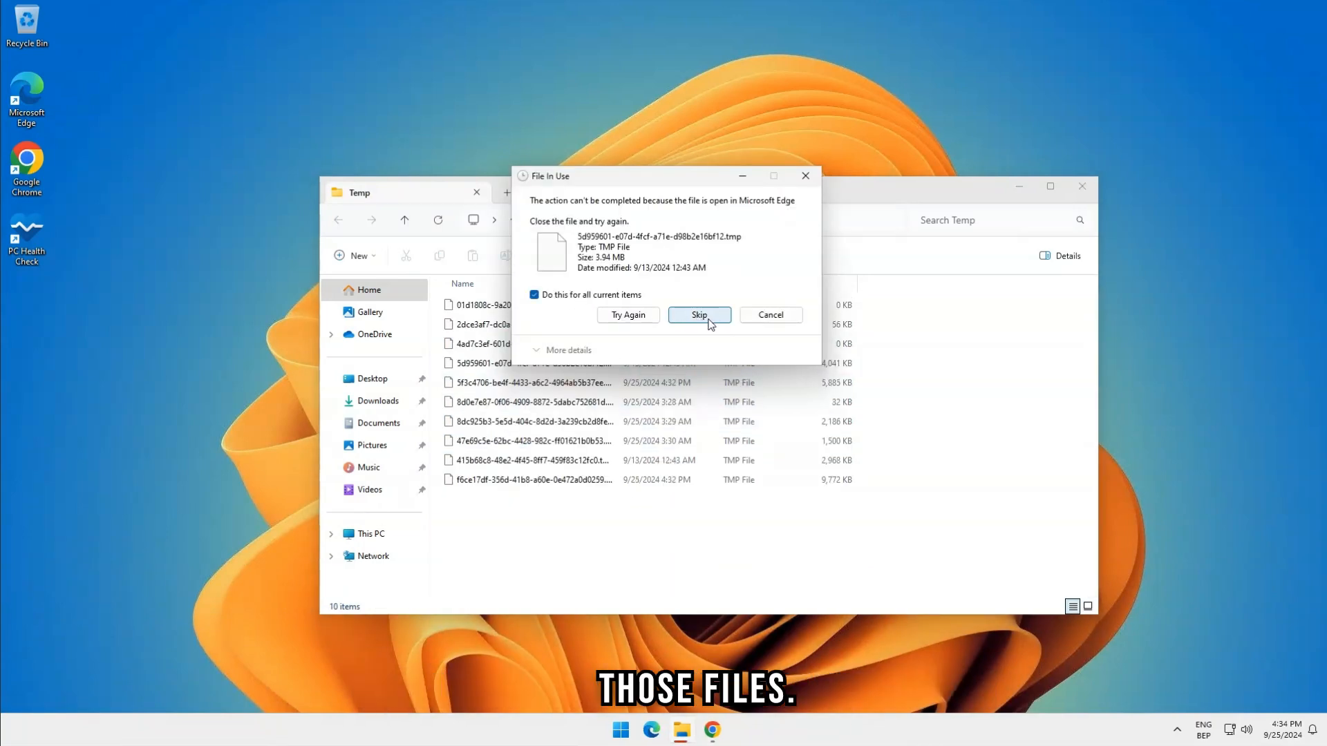
left_click(699, 315)
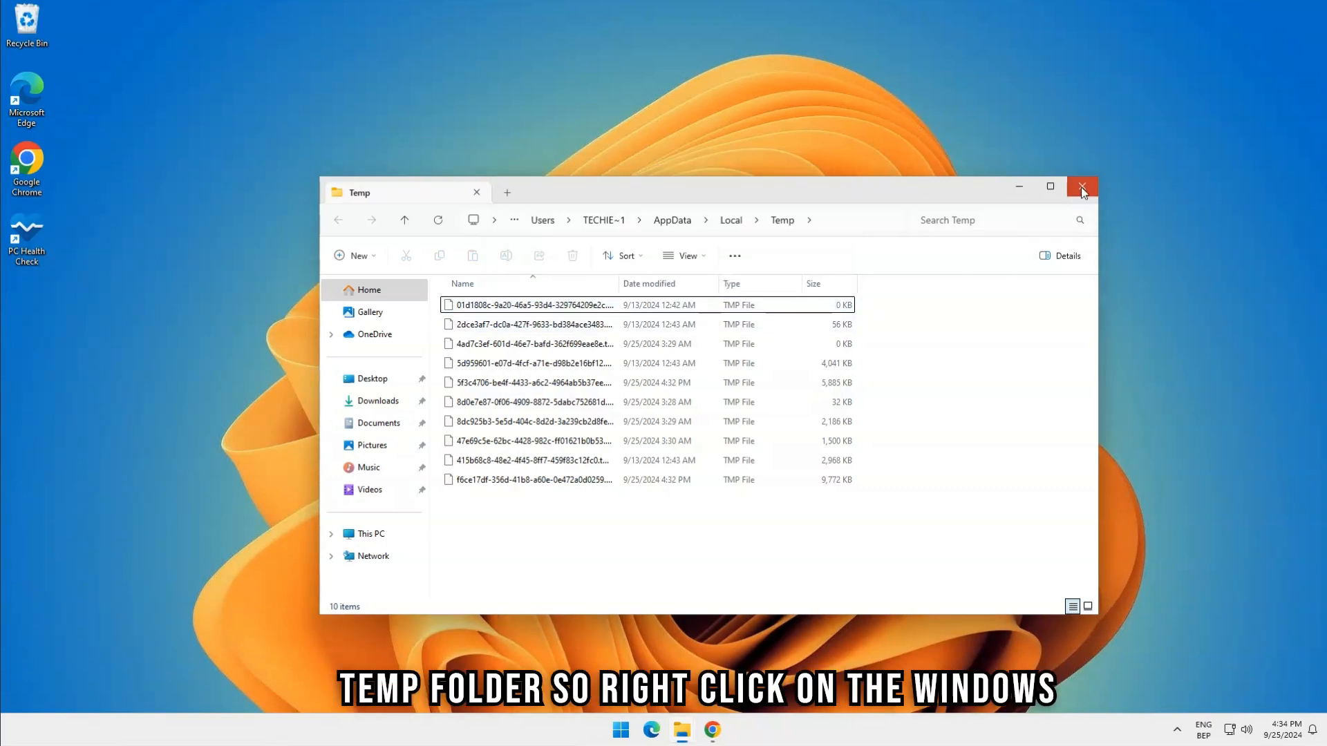
Close the Temp window, clear the system temp folder via Run, then enter 'prefetch' in Run
left_click(1081, 187)
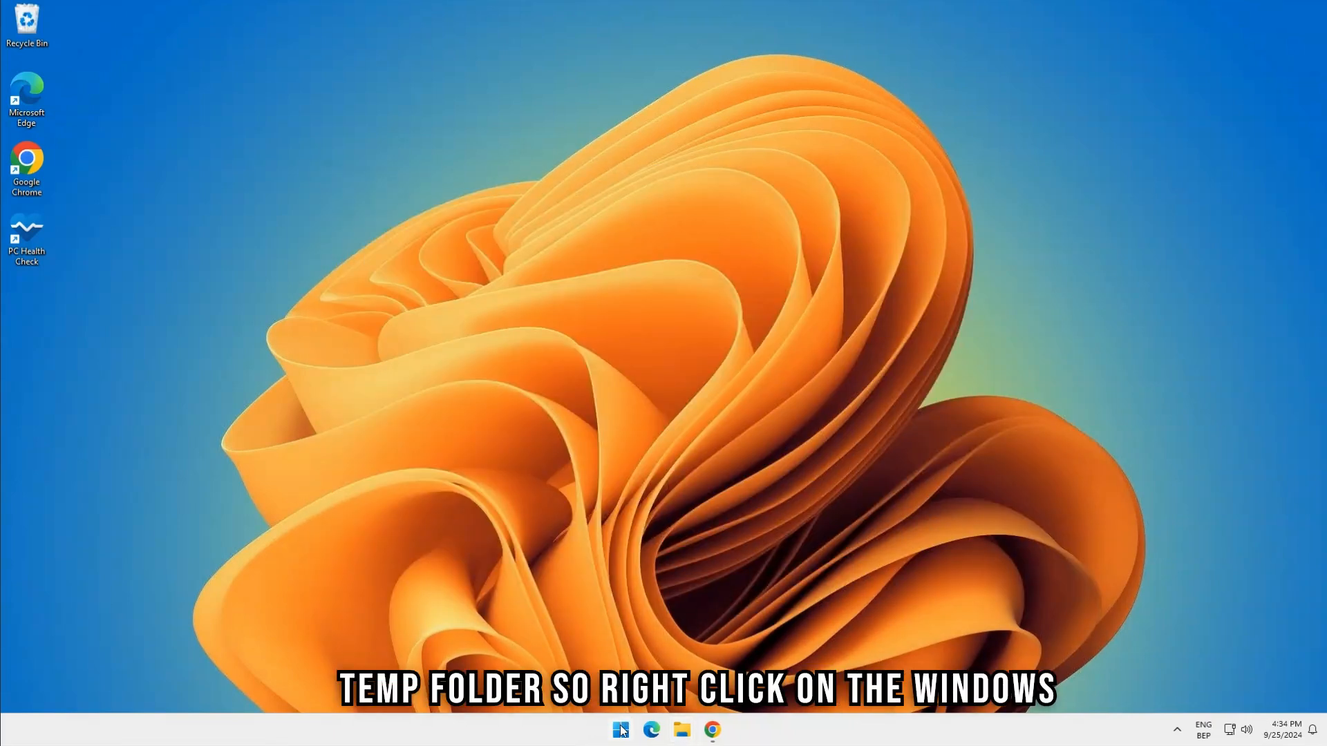
right_click(619, 730)
type("temp")
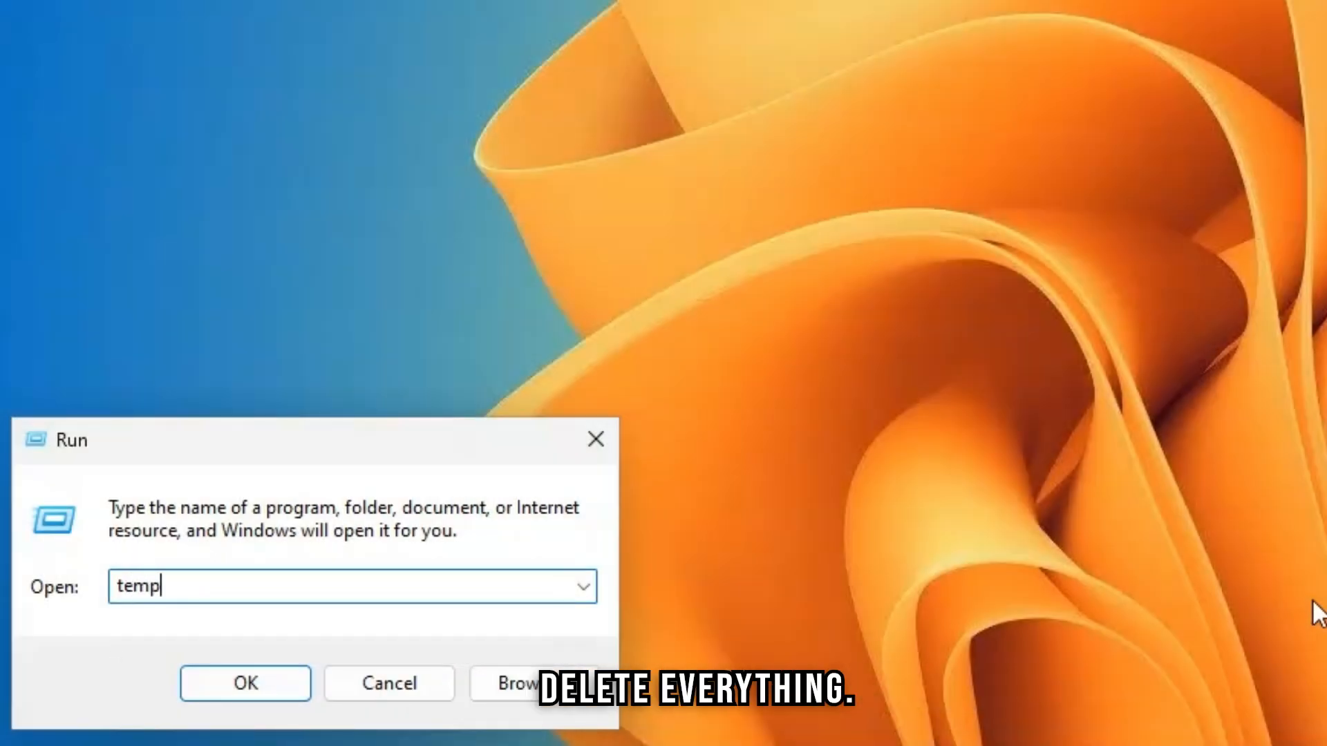
left_click(245, 683)
type("pre")
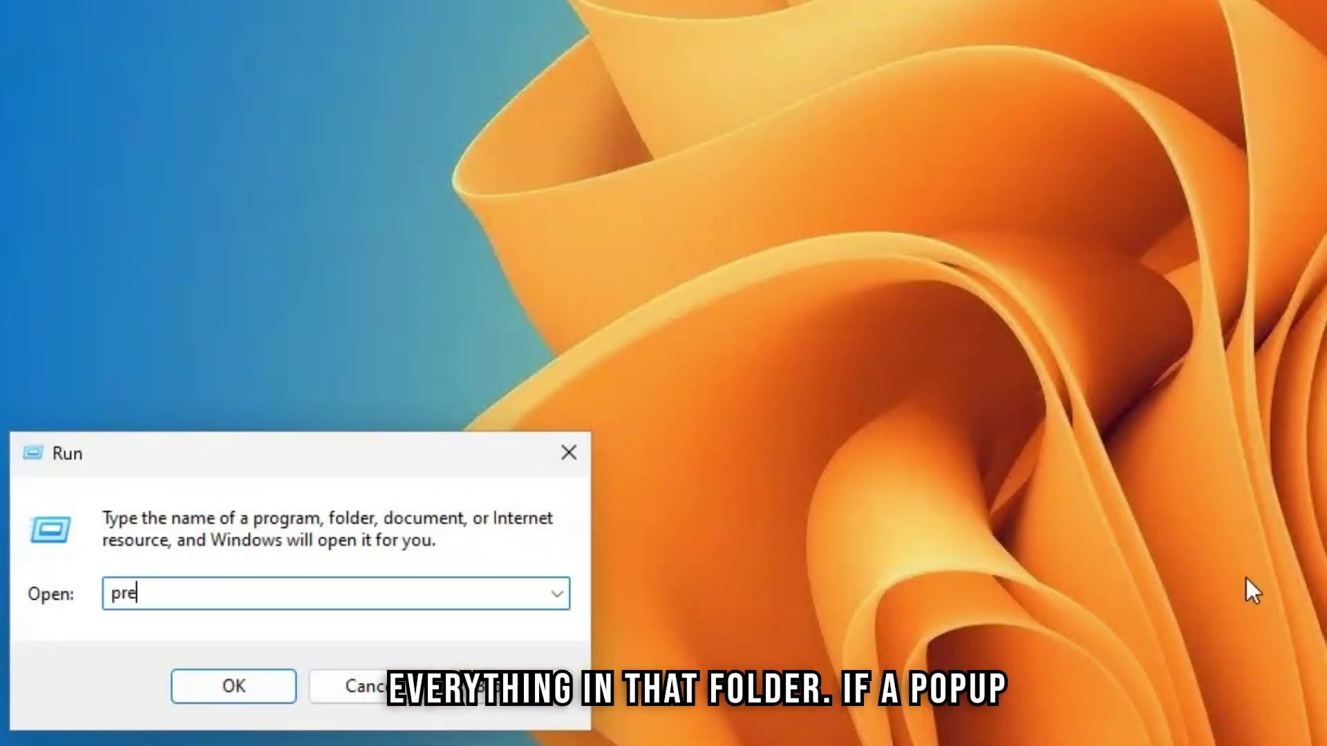
type("fetch")
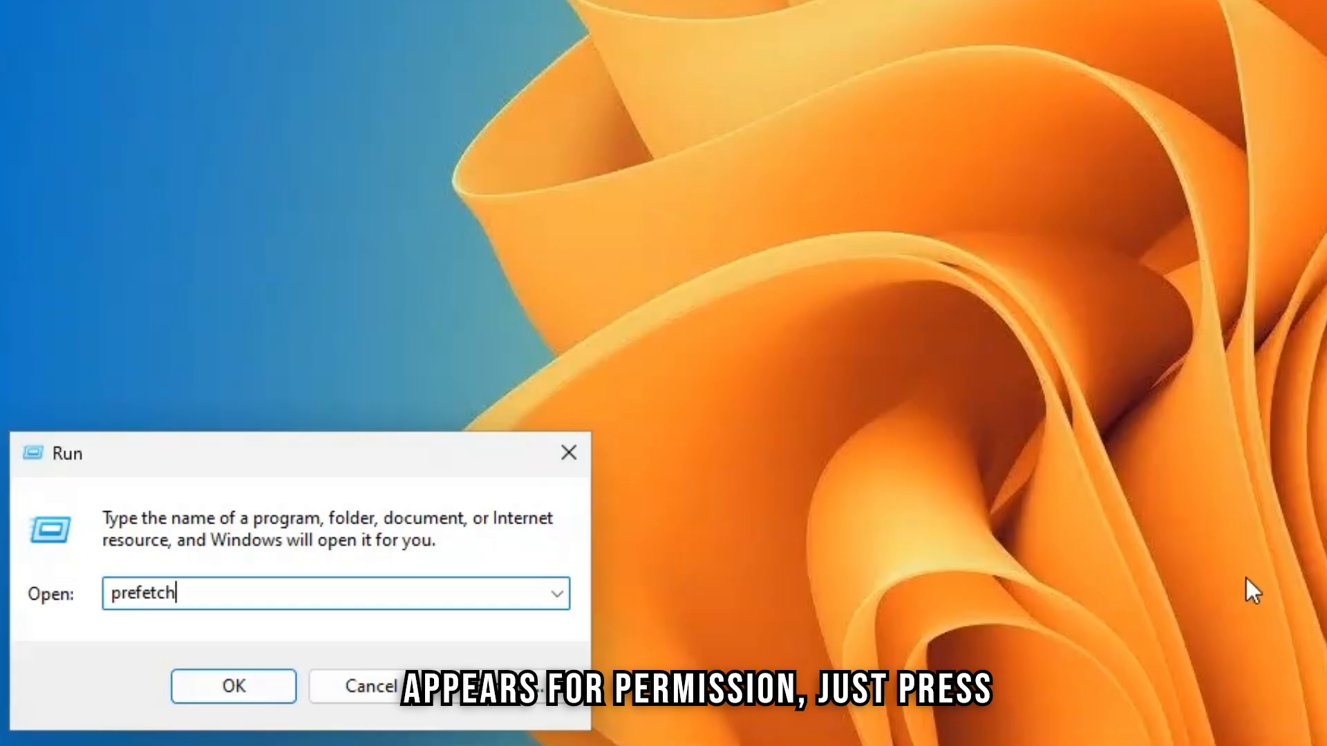
Empty the Prefetch folder and the SoftwareDistribution Download folder with admin permission, then close it
left_click(232, 685)
type("softwaredistribution")
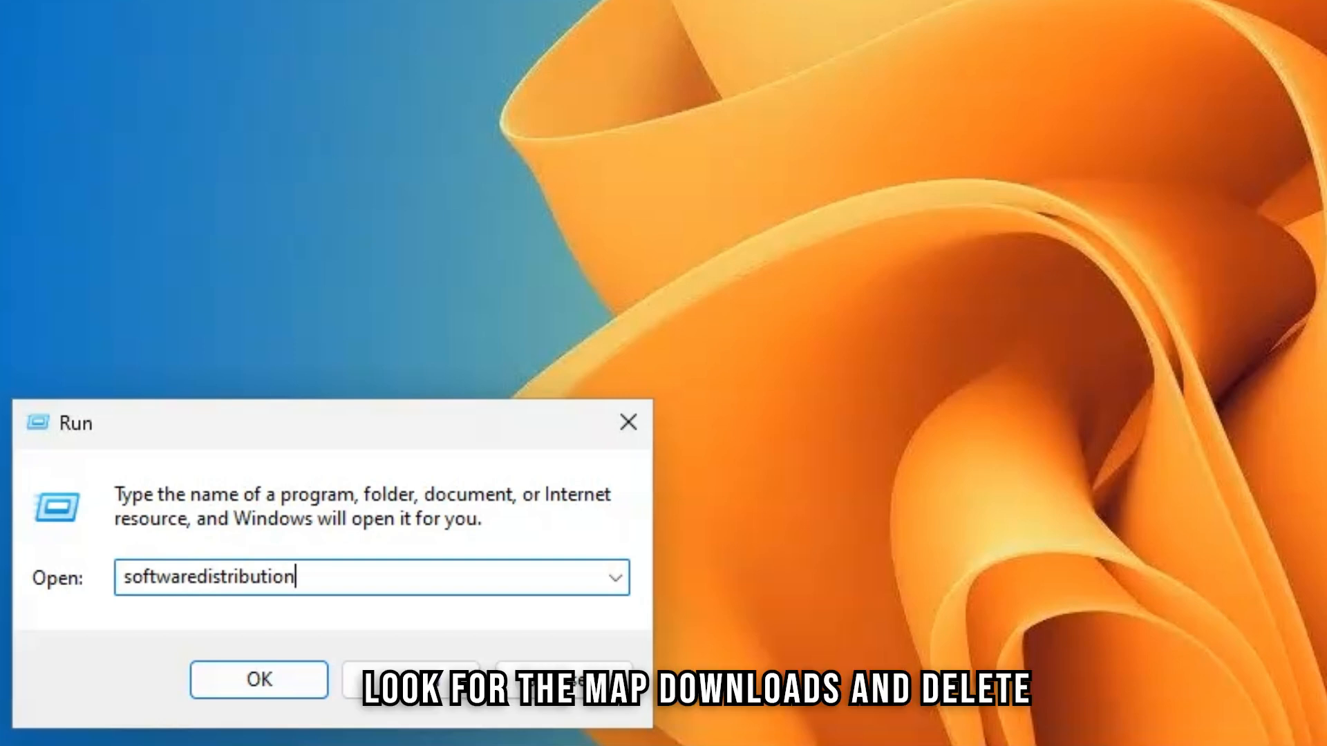
left_click(259, 678)
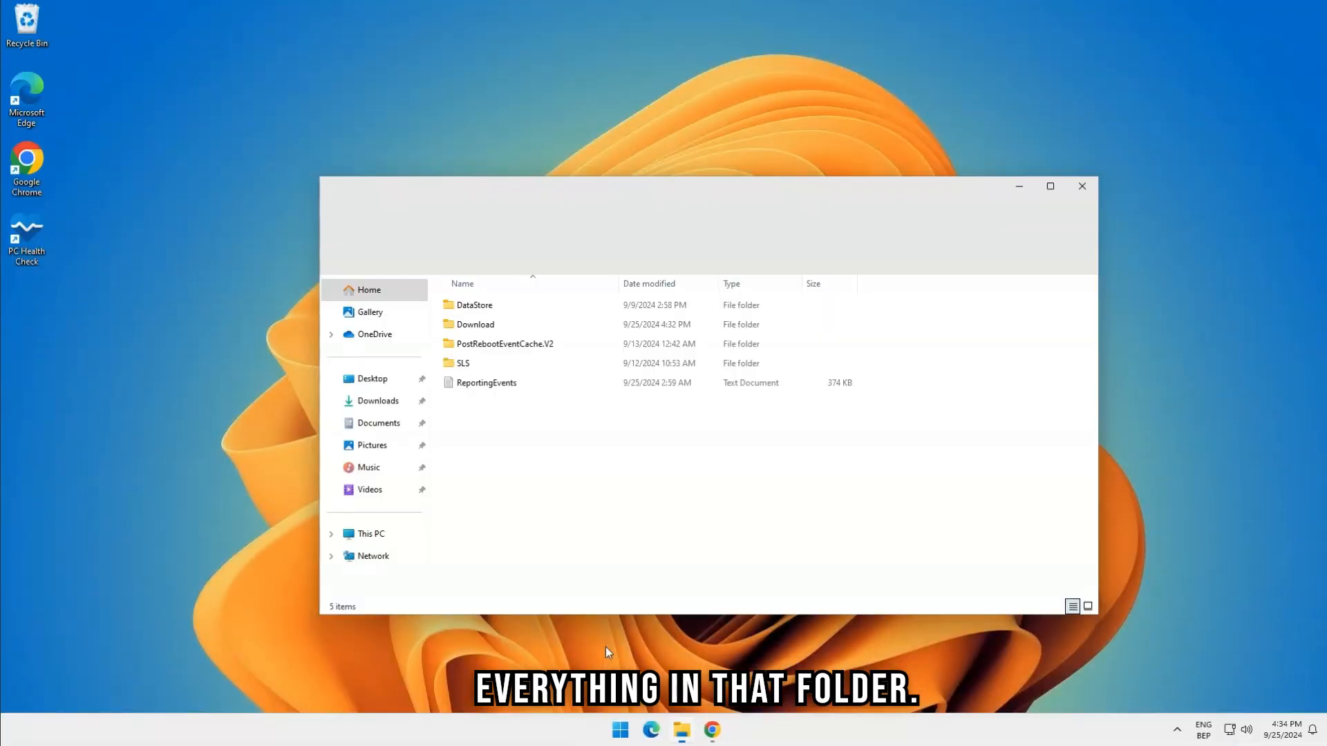
double_click(475, 323)
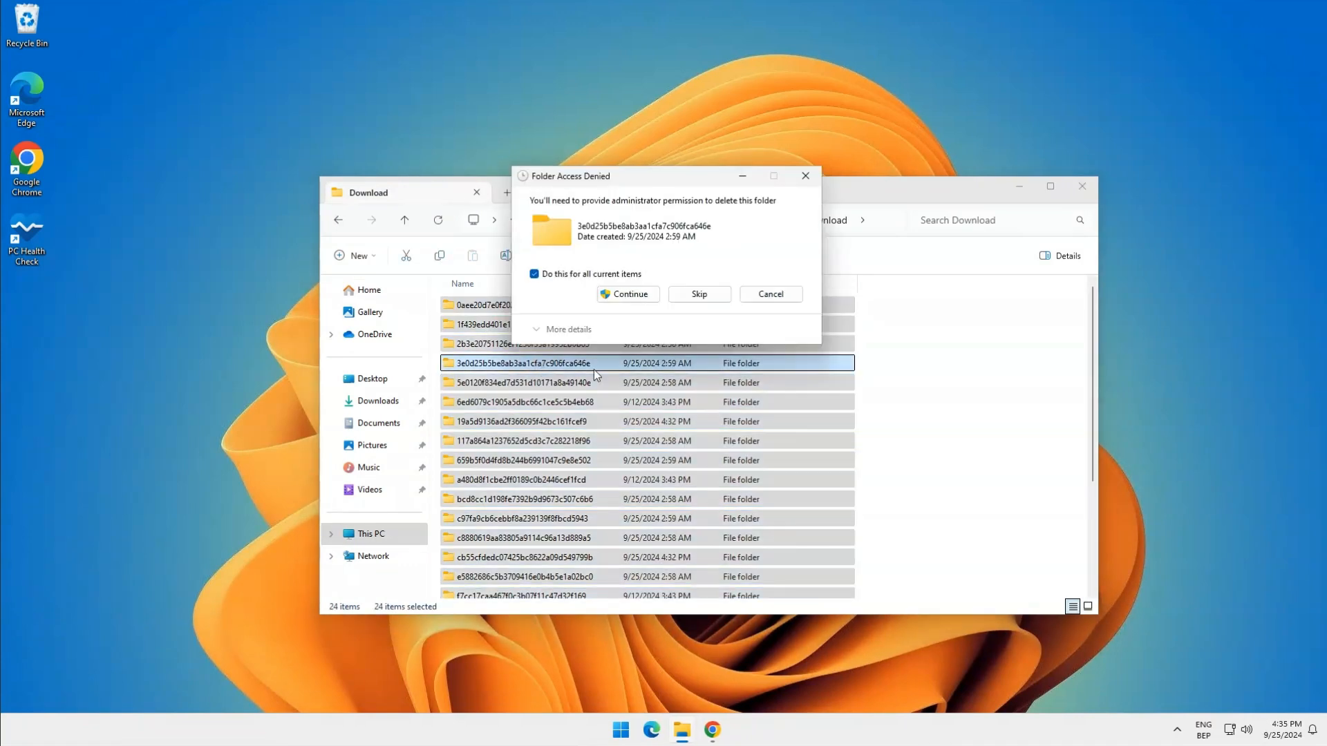
left_click(627, 293)
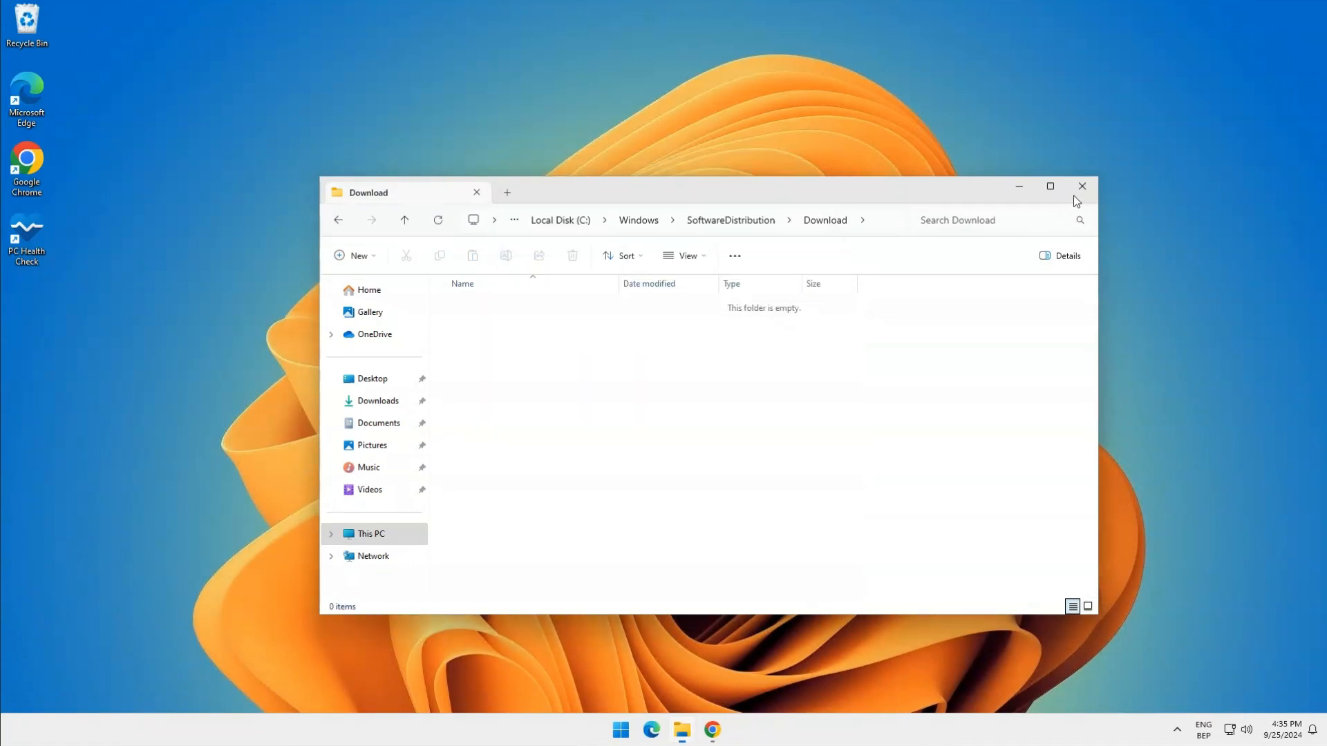
left_click(1081, 187)
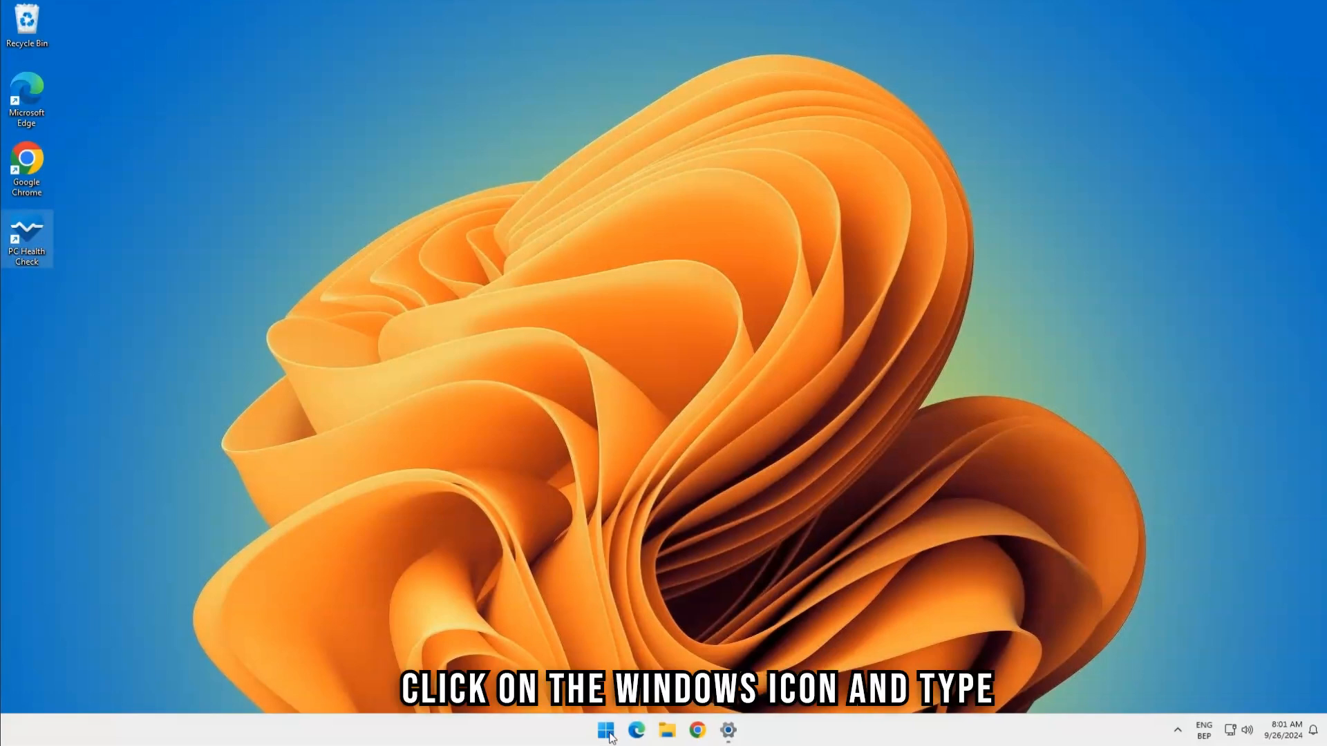
Search 'storage settings', open Storage, and review Installed apps with their Uninstall option
type("storage settings")
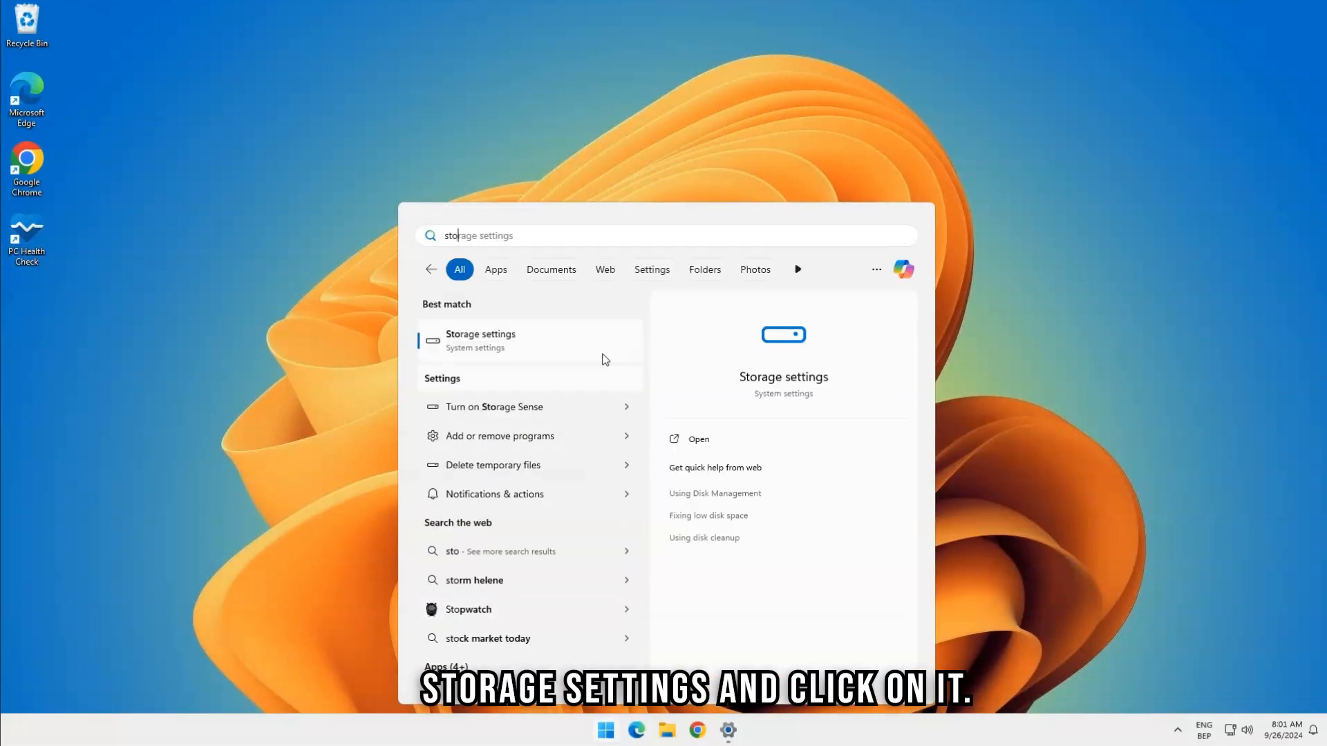
left_click(481, 340)
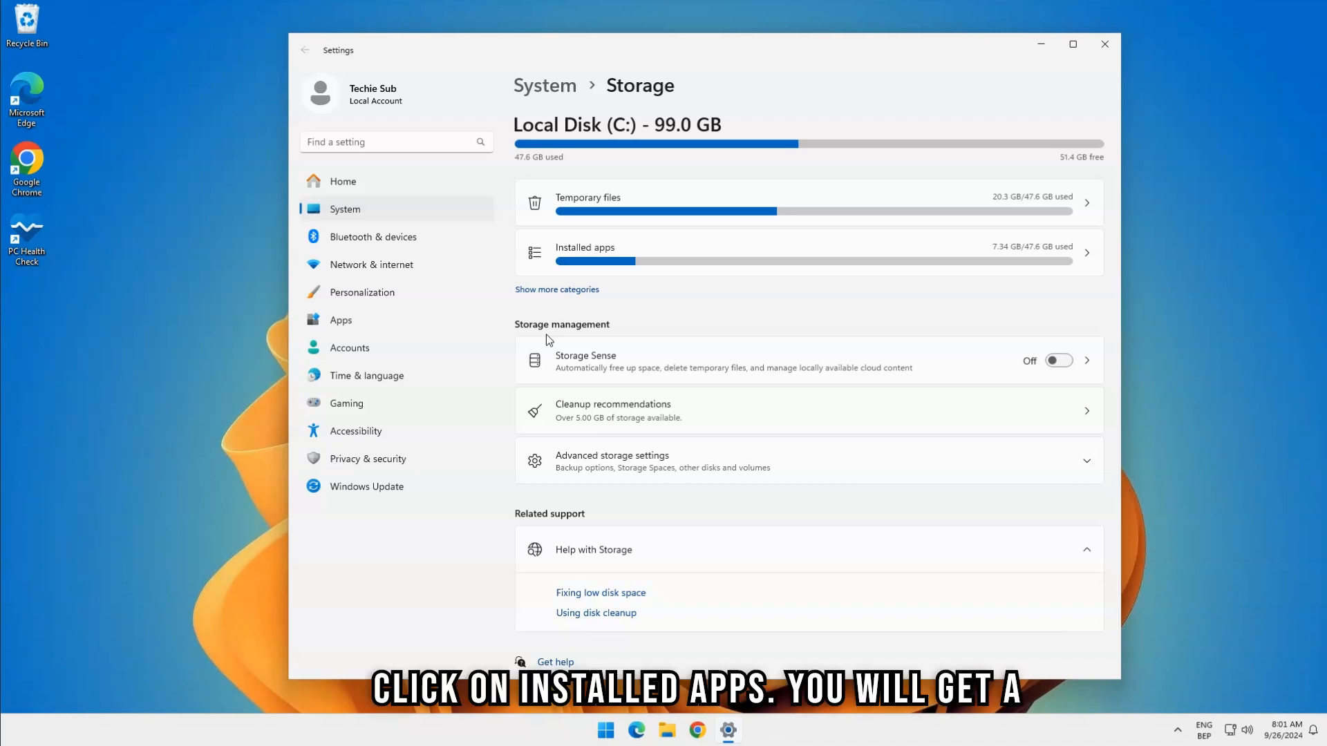
left_click(584, 247)
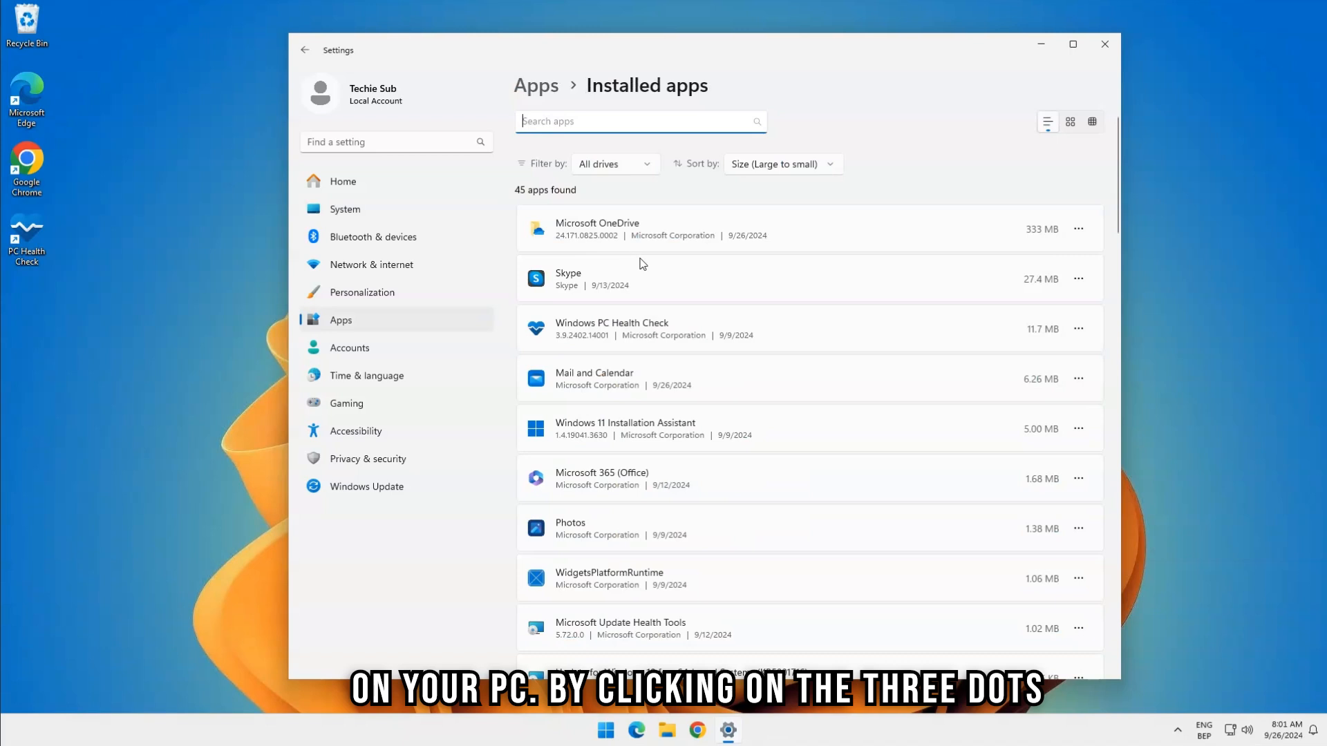
mouse_move(963, 284)
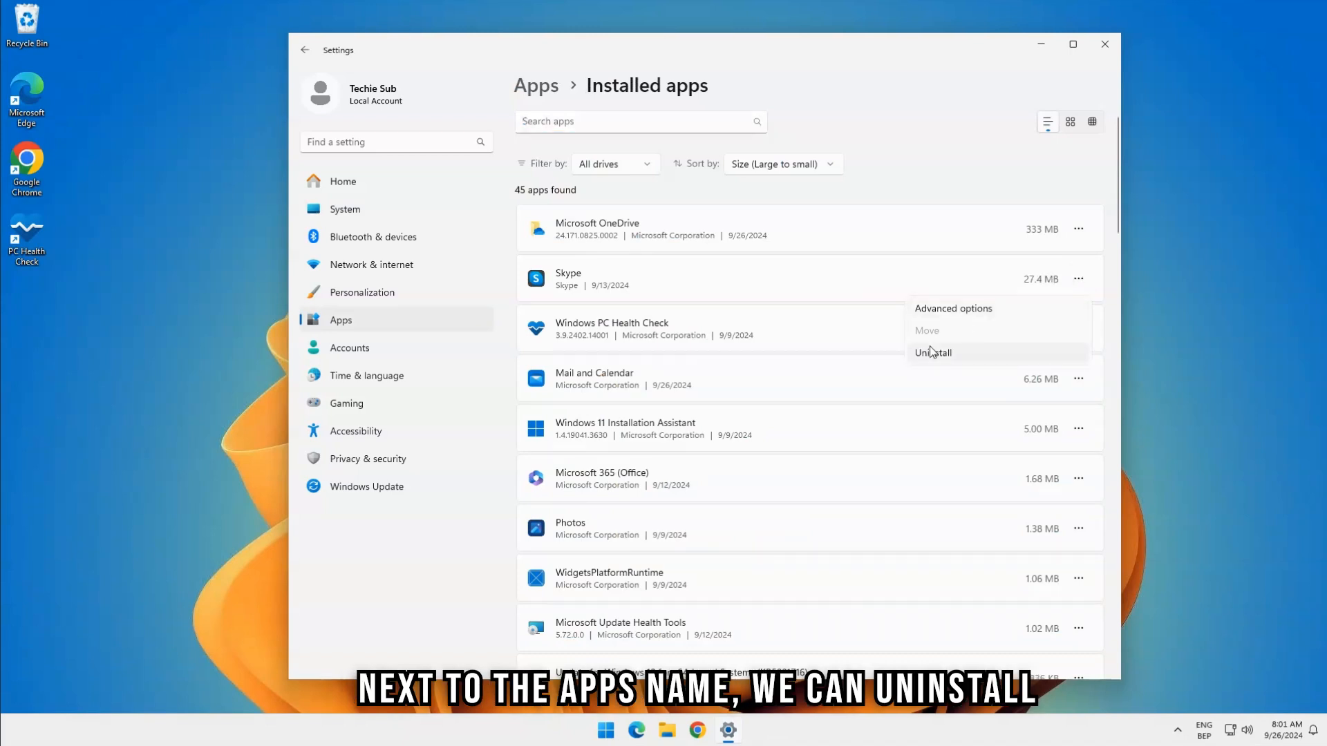
left_click(931, 352)
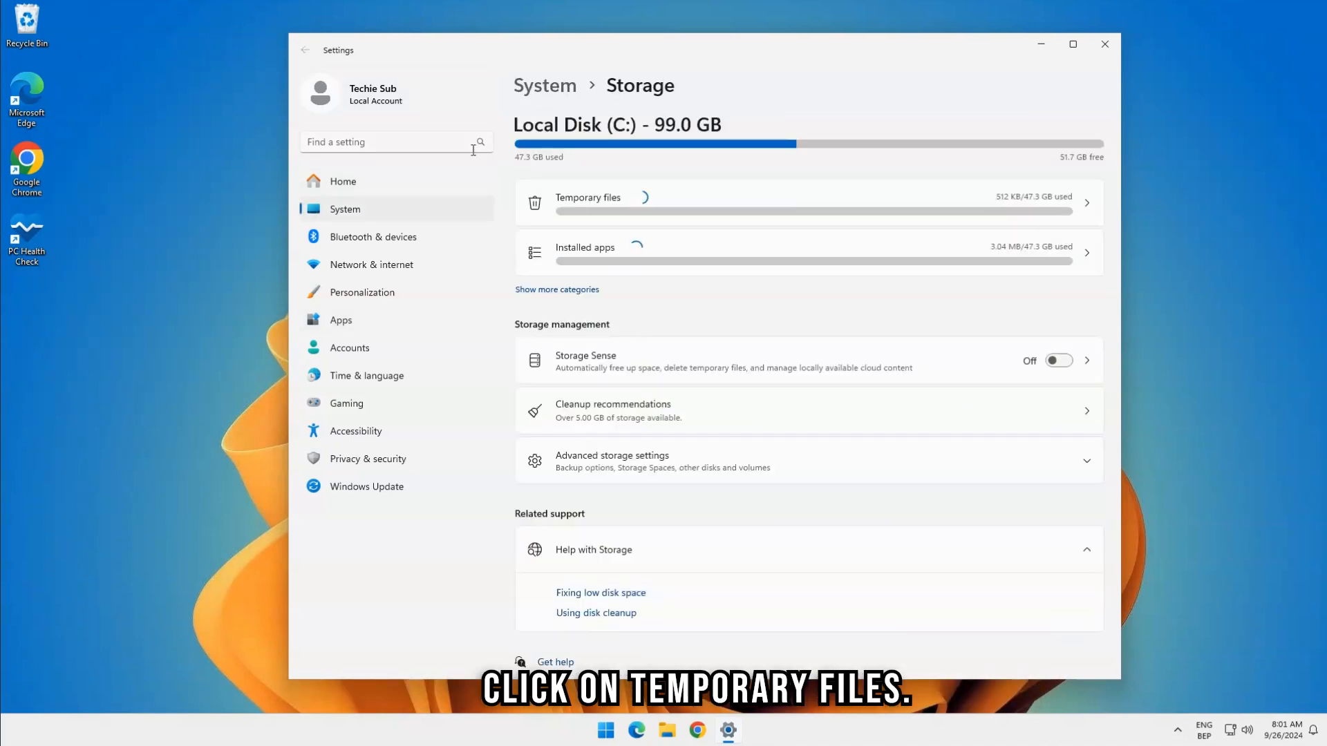
Open the Temporary files breakdown and select the file categories to remove
left_click(588, 198)
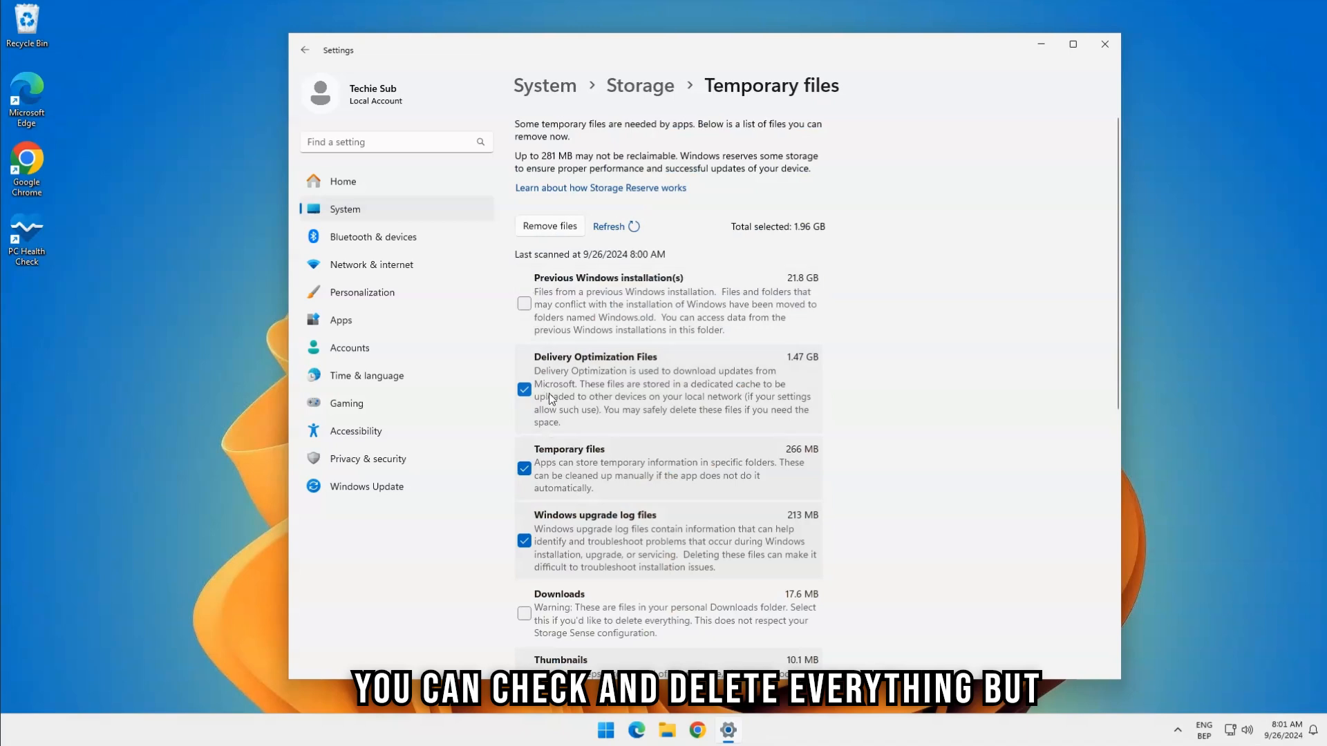
mouse_move(588, 331)
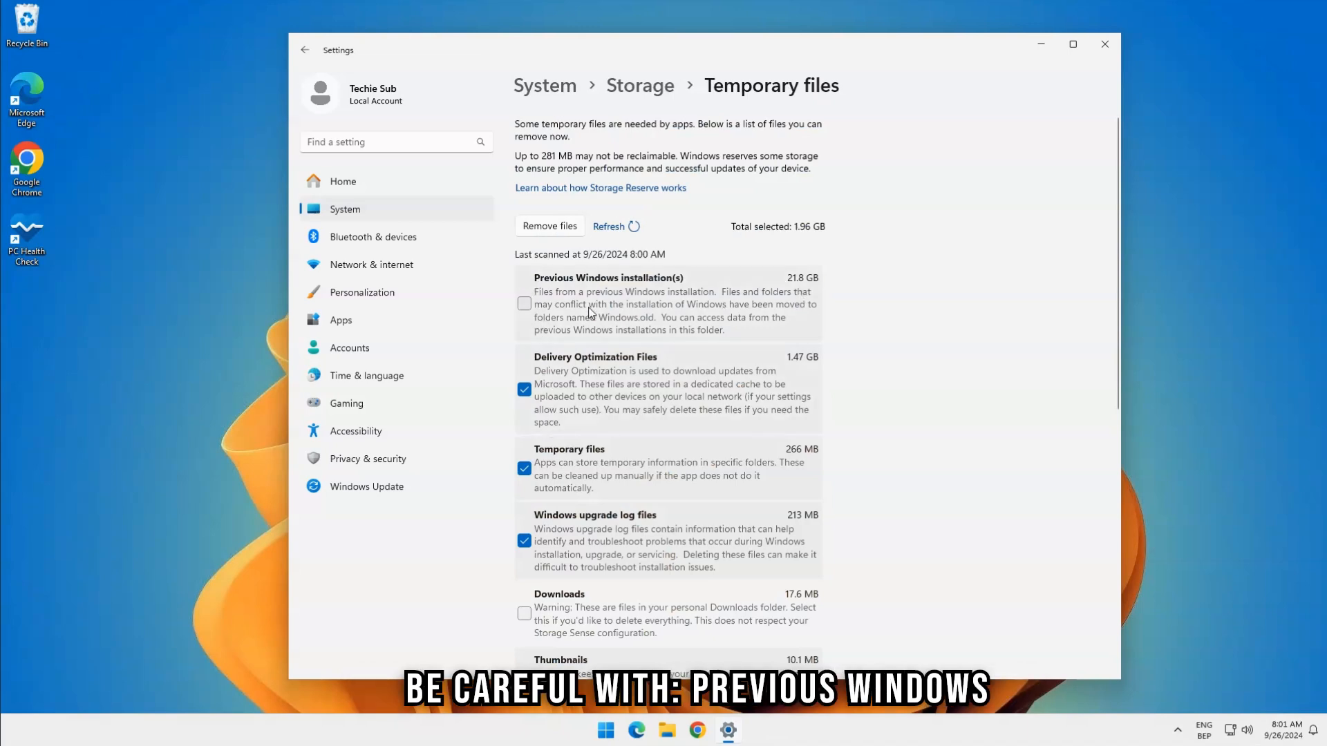
scroll("down", 3)
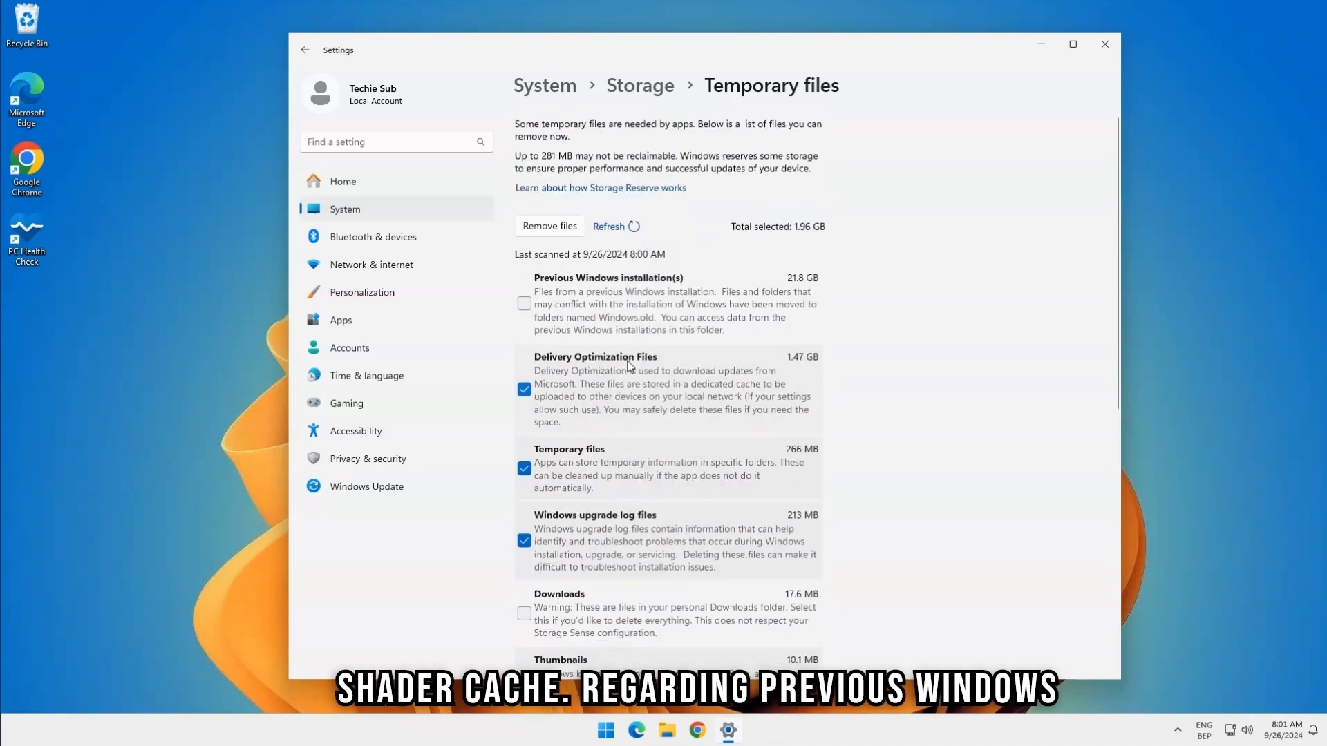
mouse_move(605, 306)
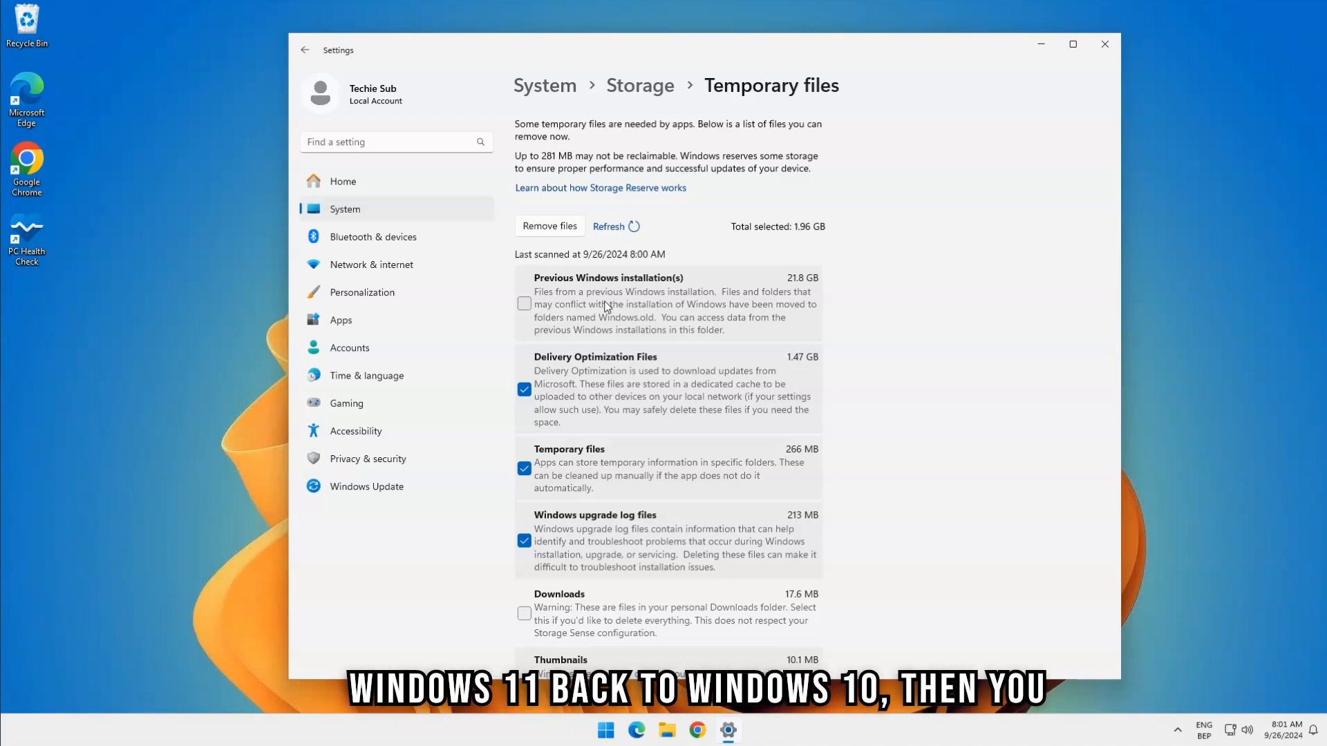
scroll("down", 3)
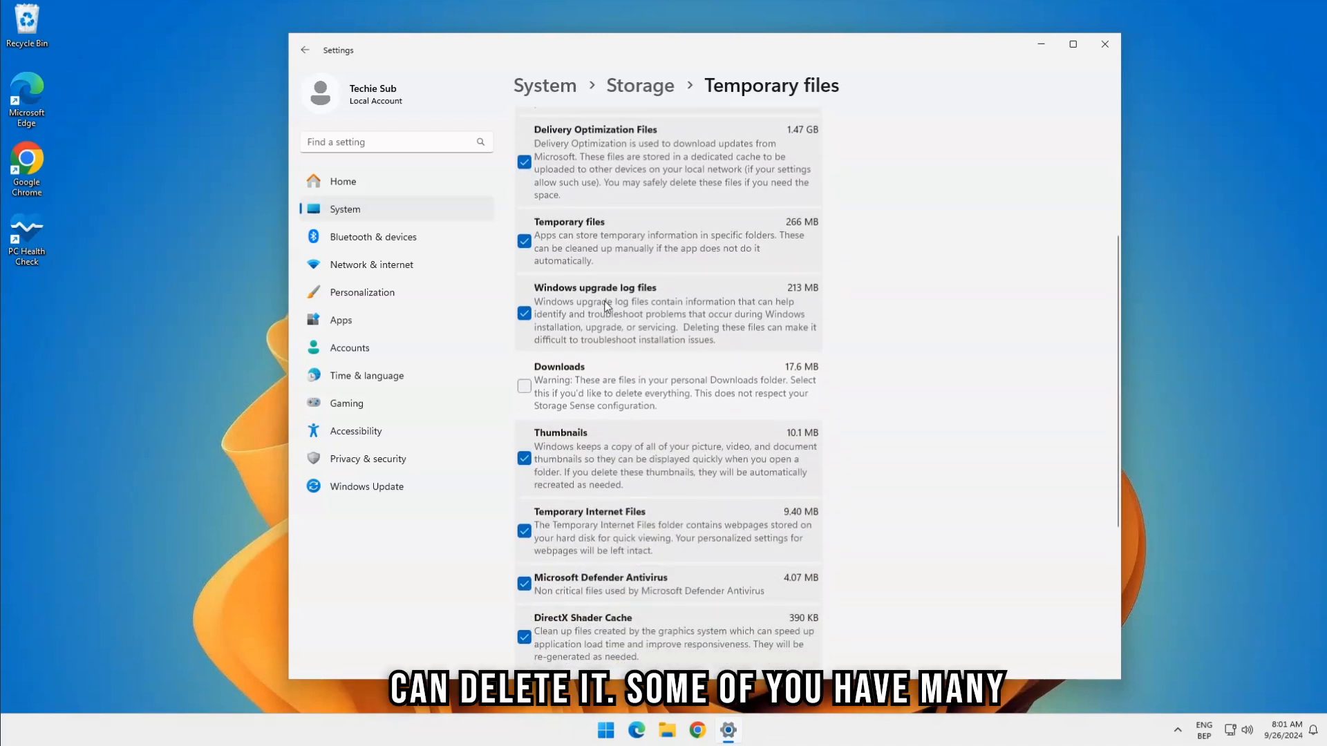
scroll("down", 3)
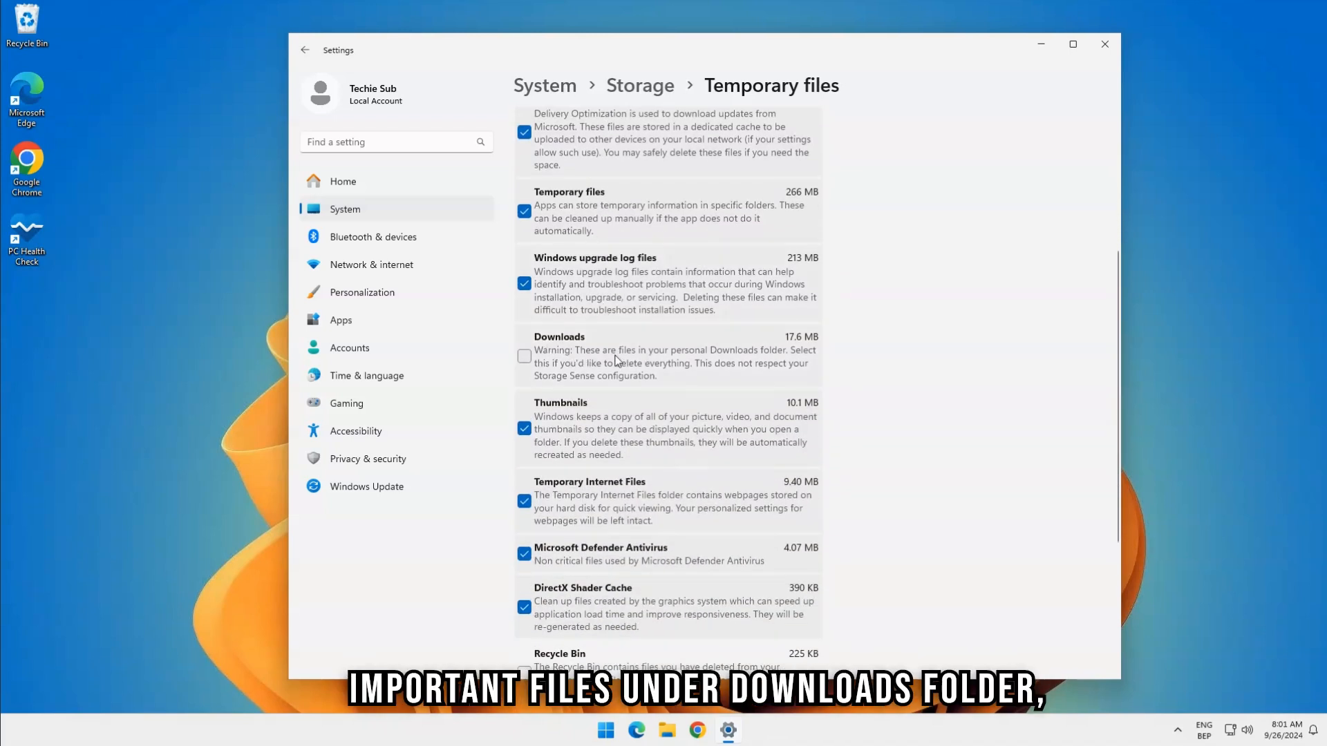
left_click(667, 729)
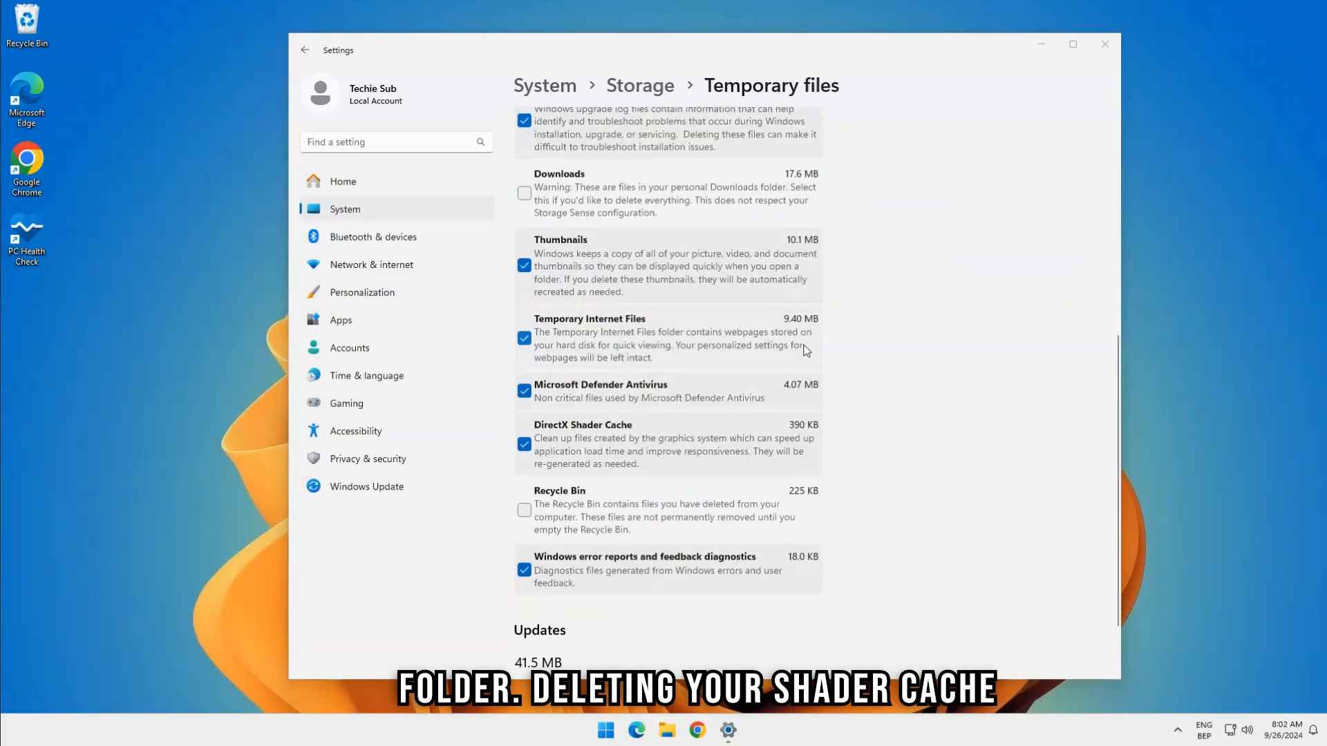
scroll("down", 3)
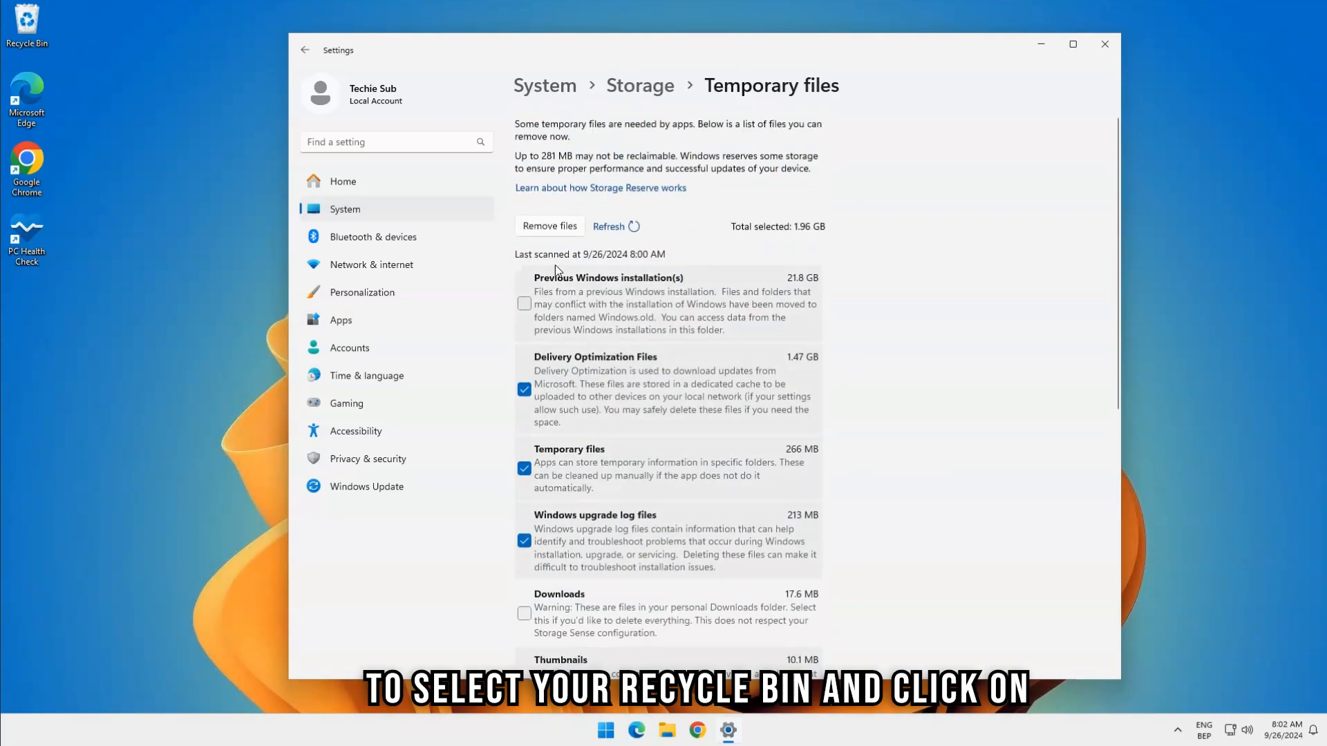
Remove the selected temporary files and confirm their permanent deletion
left_click(550, 226)
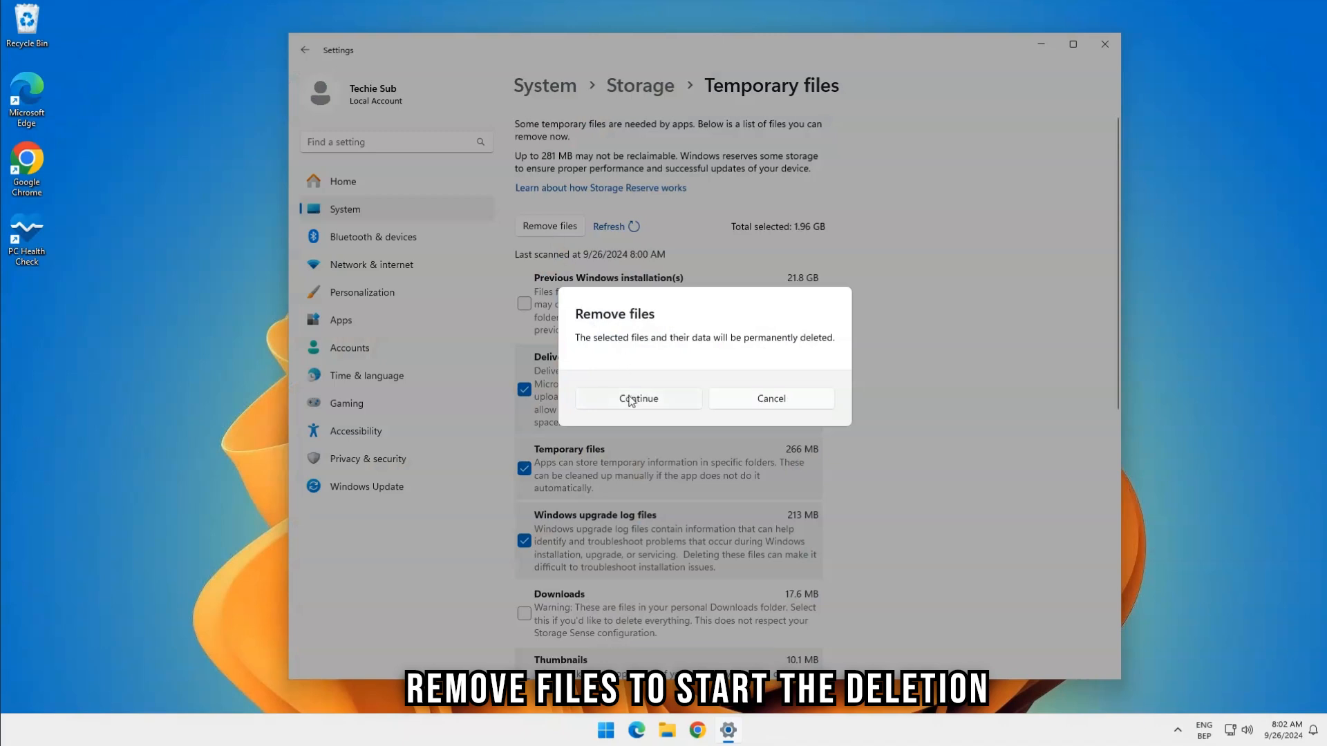
left_click(638, 398)
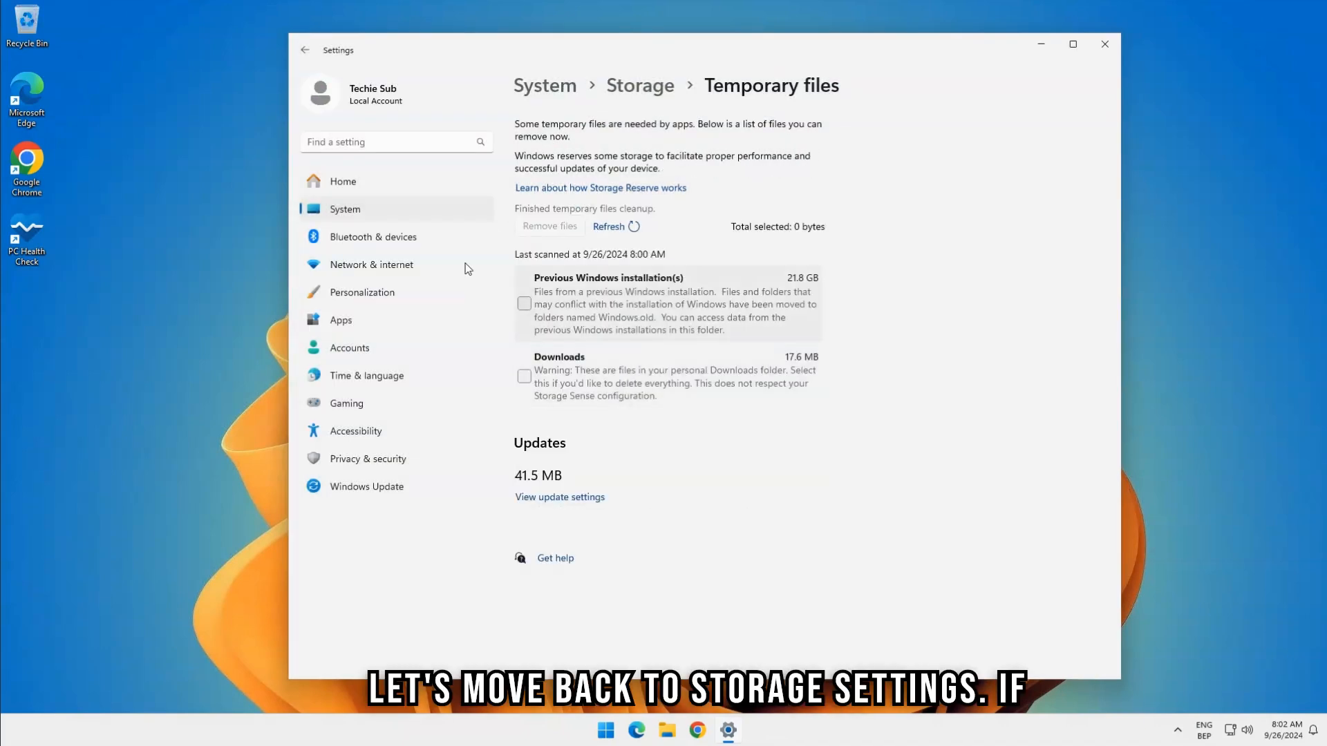
Go back to the Local Disk (C:) storage usage and scroll through the folder categories
left_click(304, 50)
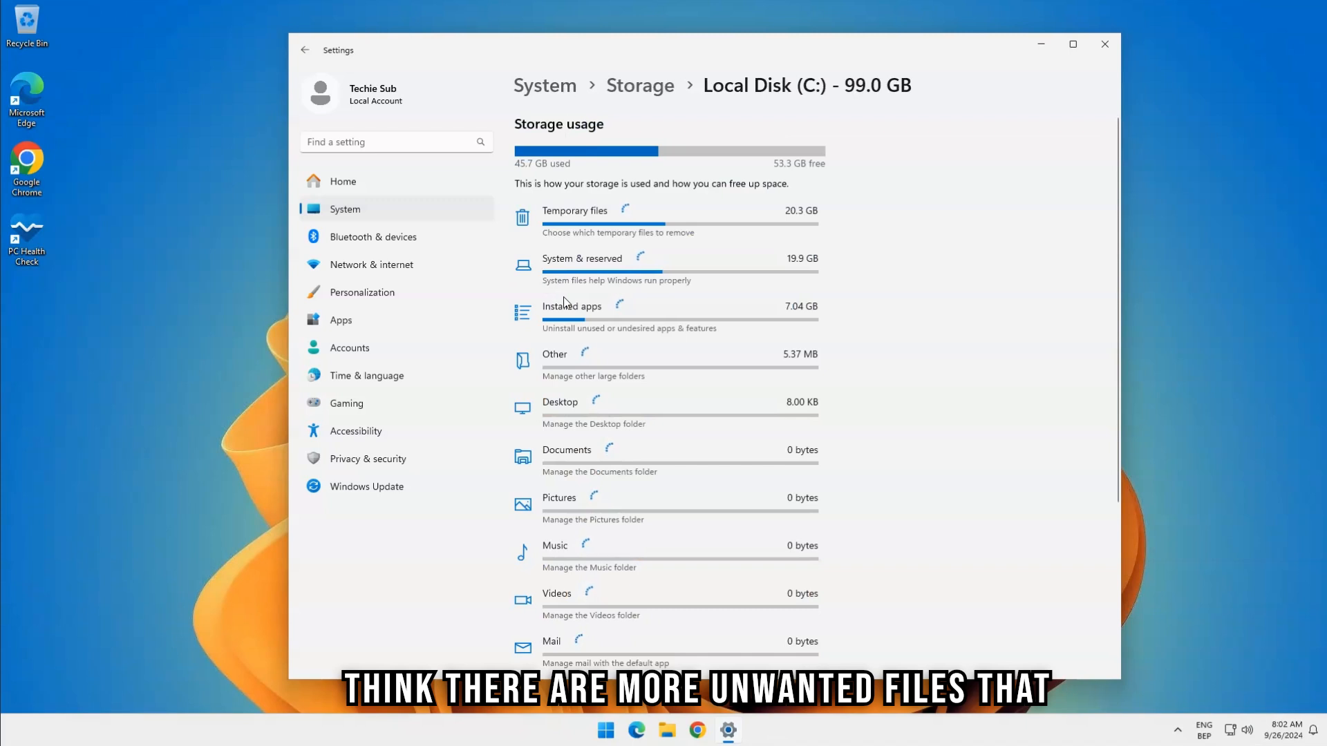
scroll("down", 3)
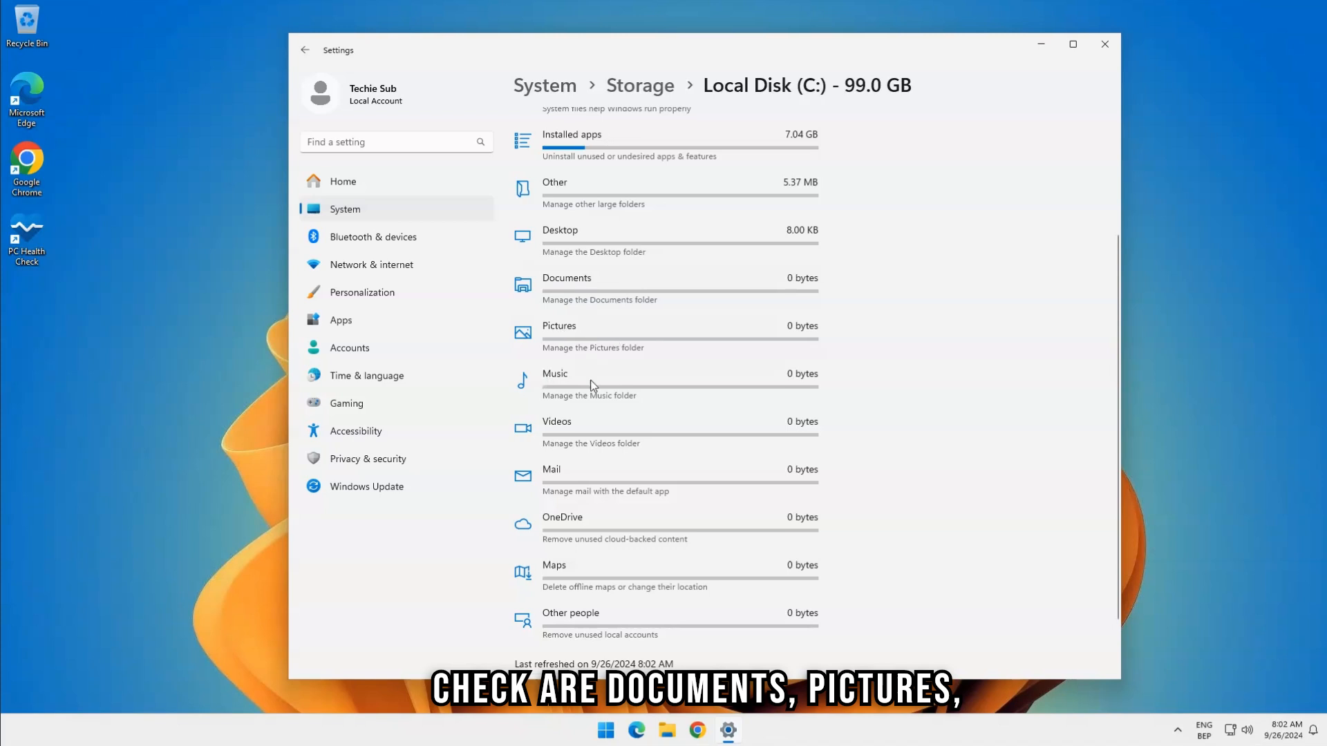
mouse_move(600, 435)
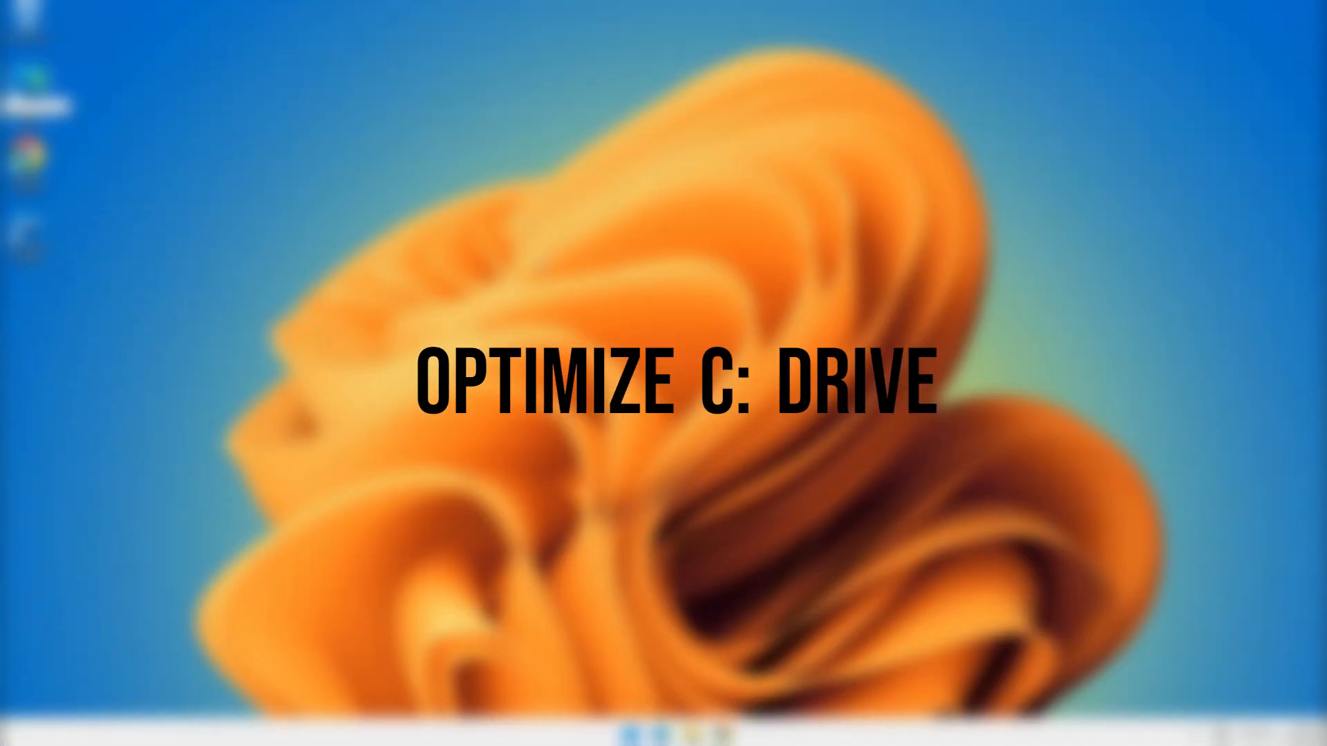
Run Optimize on the C: drive now from Optimize Drives
left_click(627, 734)
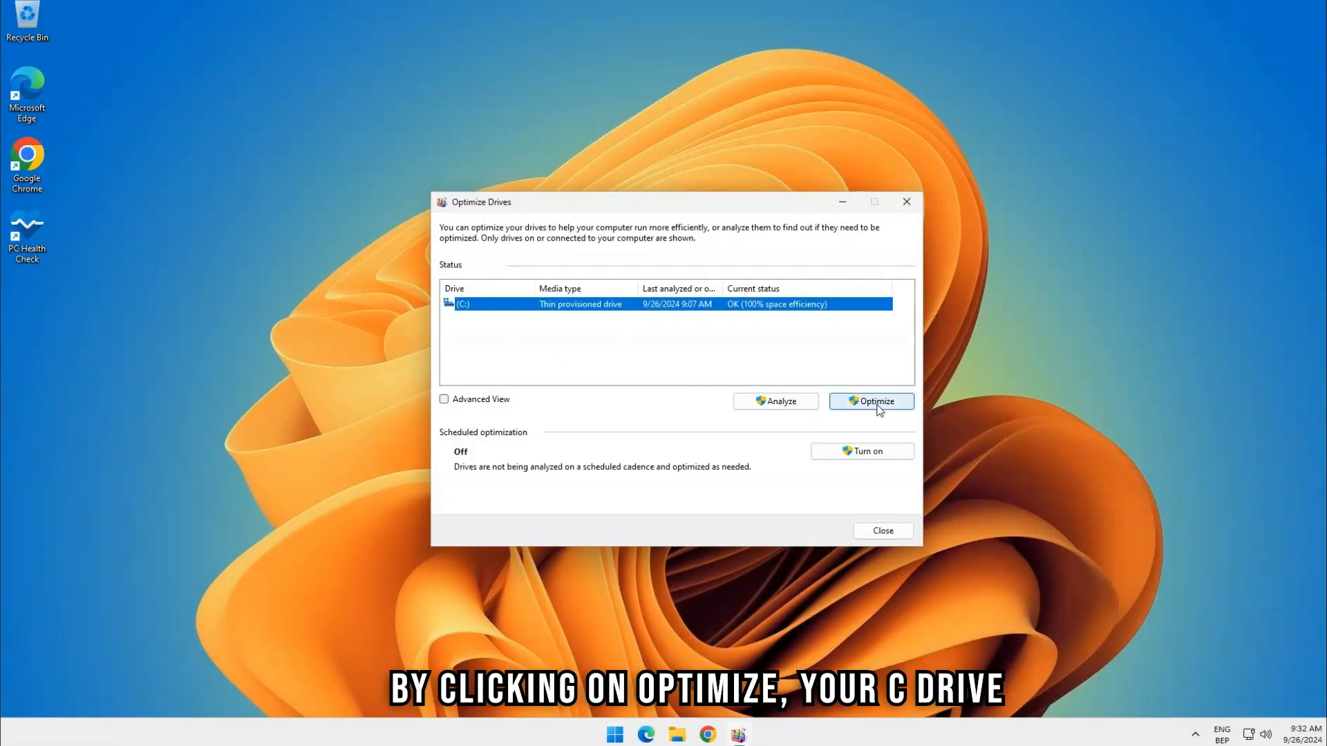
left_click(870, 401)
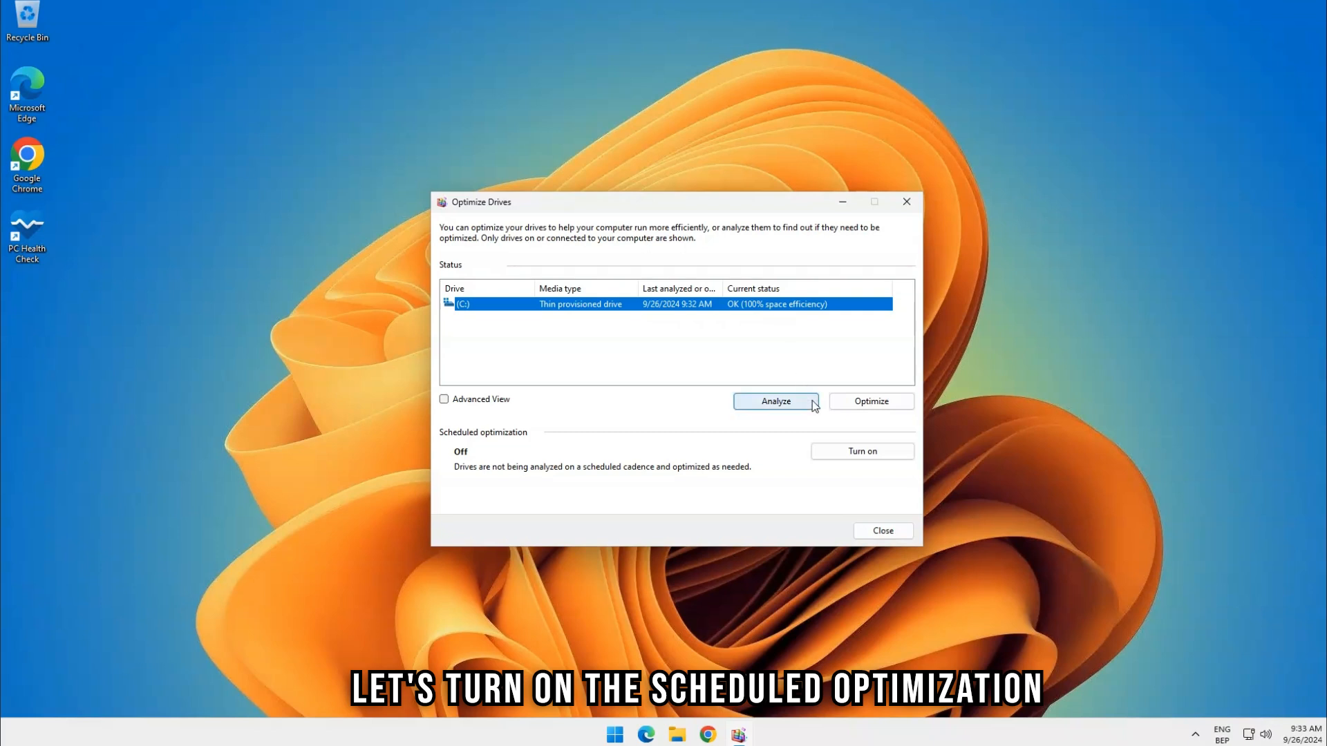
left_click(862, 450)
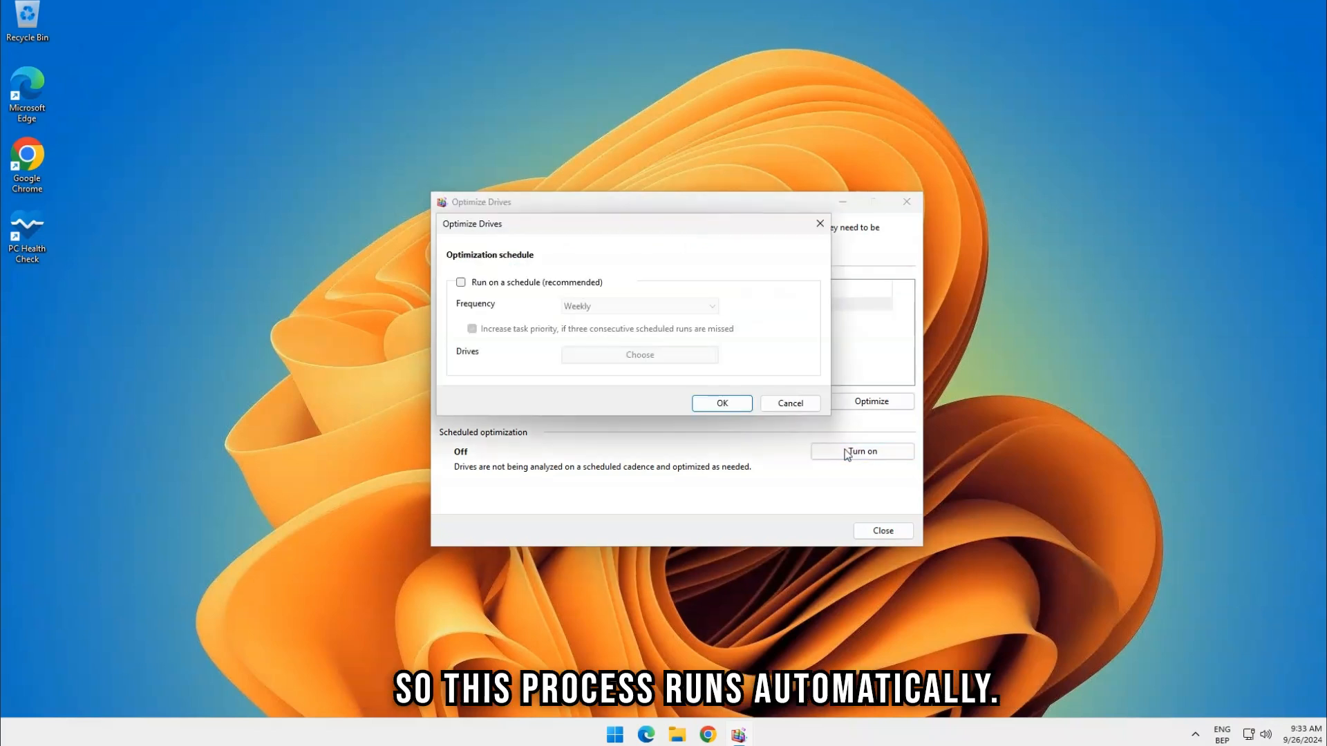
mouse_move(637, 325)
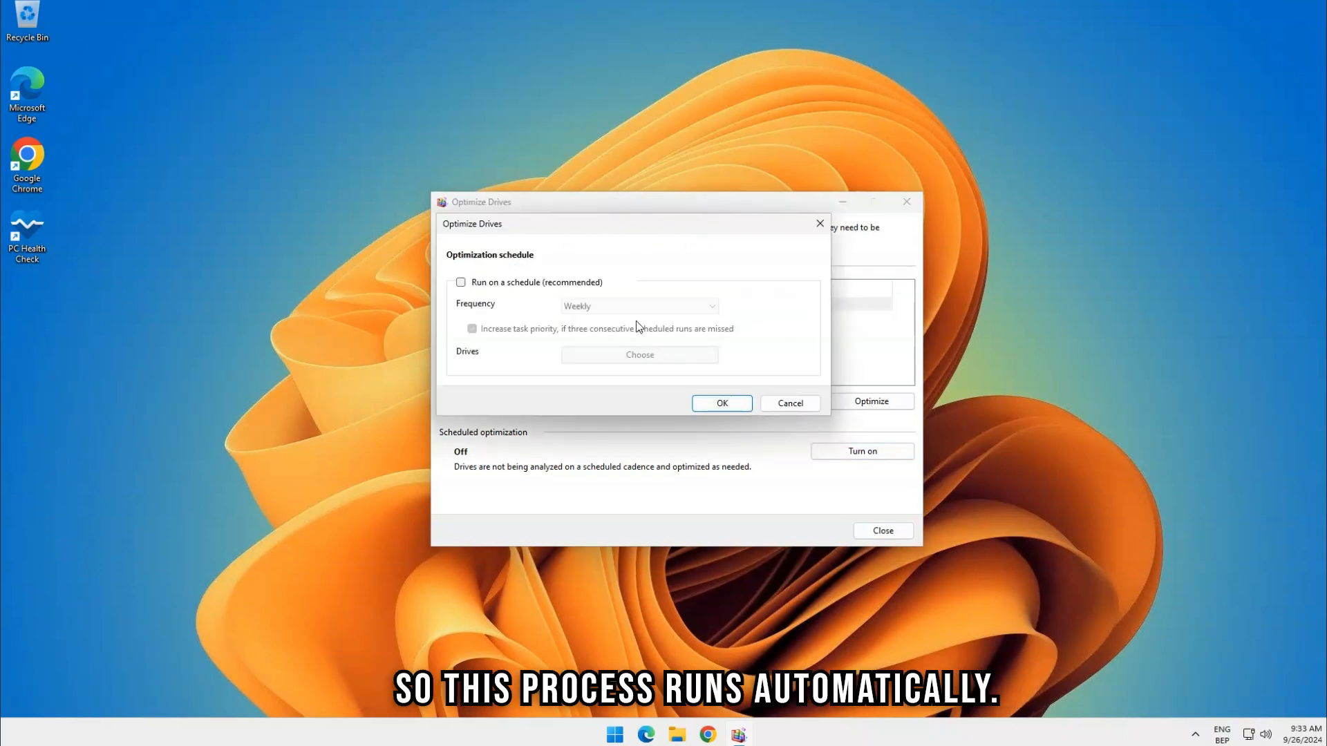
Enable weekly scheduled optimization covering the C: drive, then close Optimize Drives
left_click(462, 282)
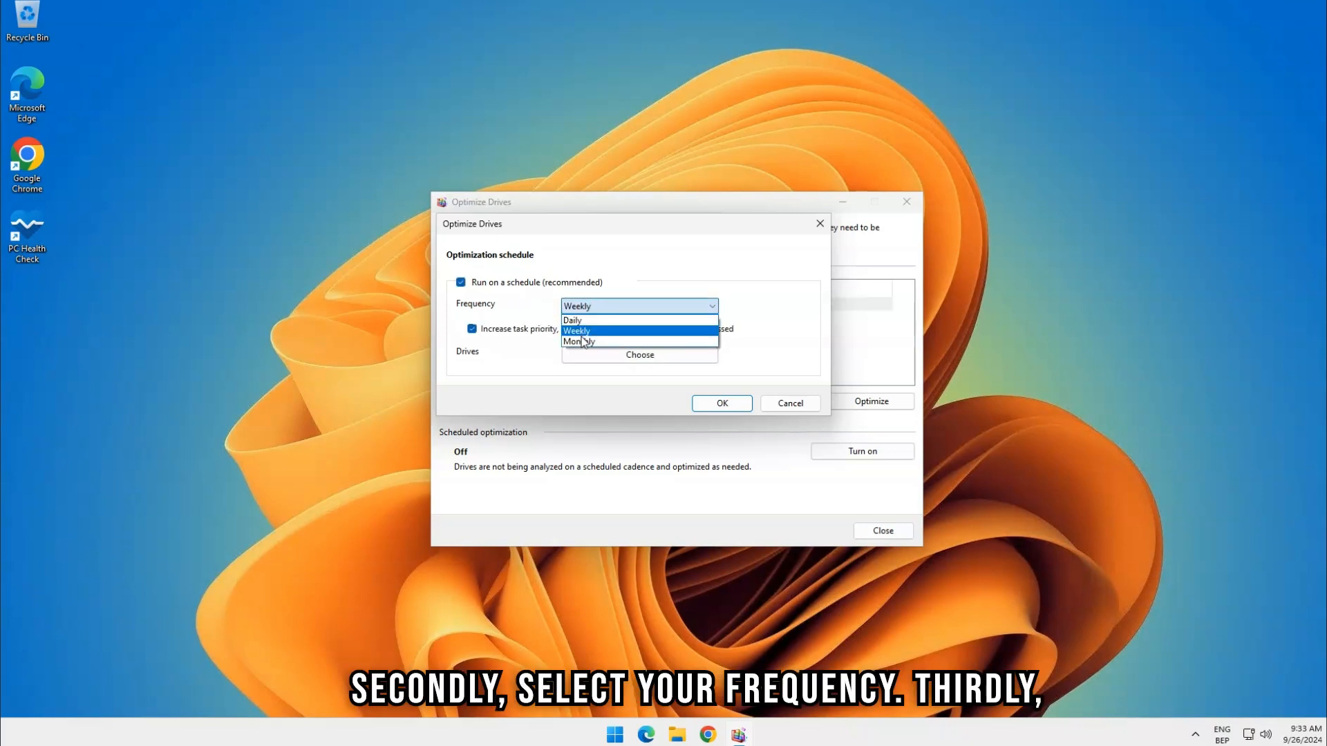
left_click(577, 330)
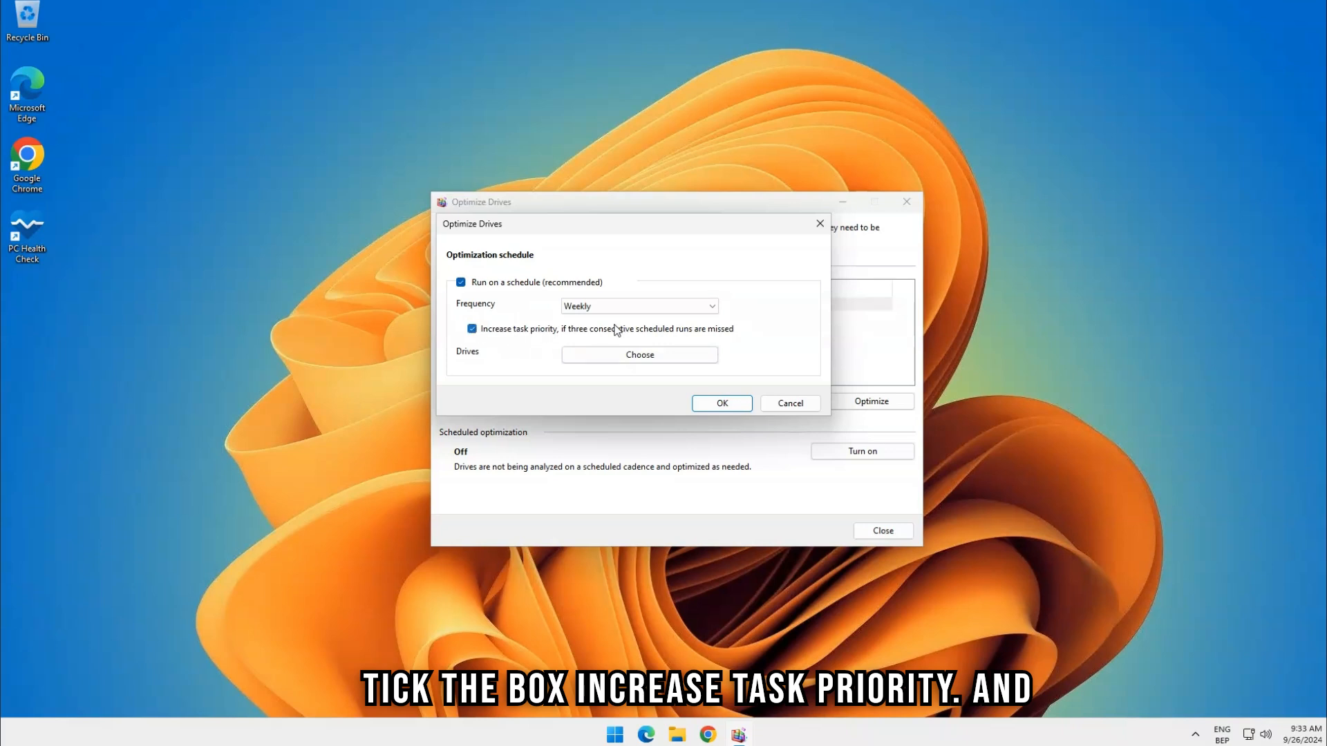
left_click(639, 354)
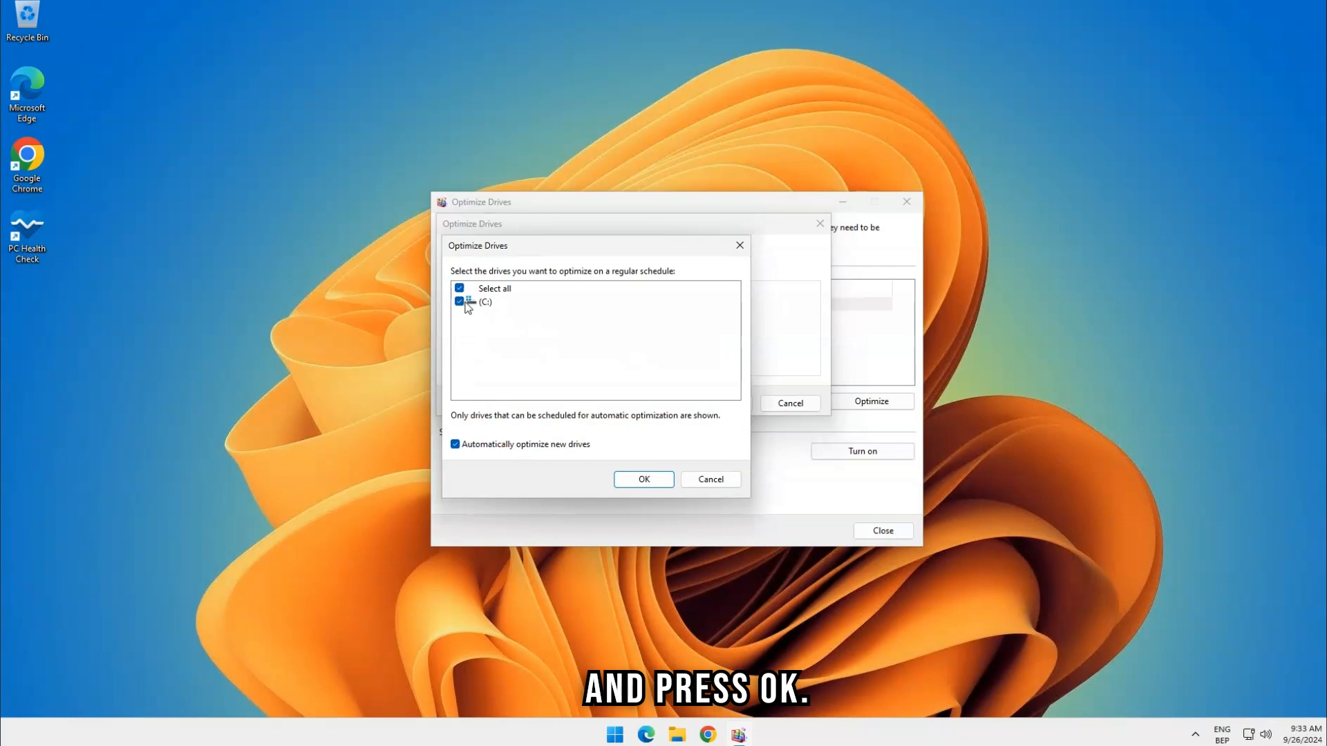
left_click(644, 479)
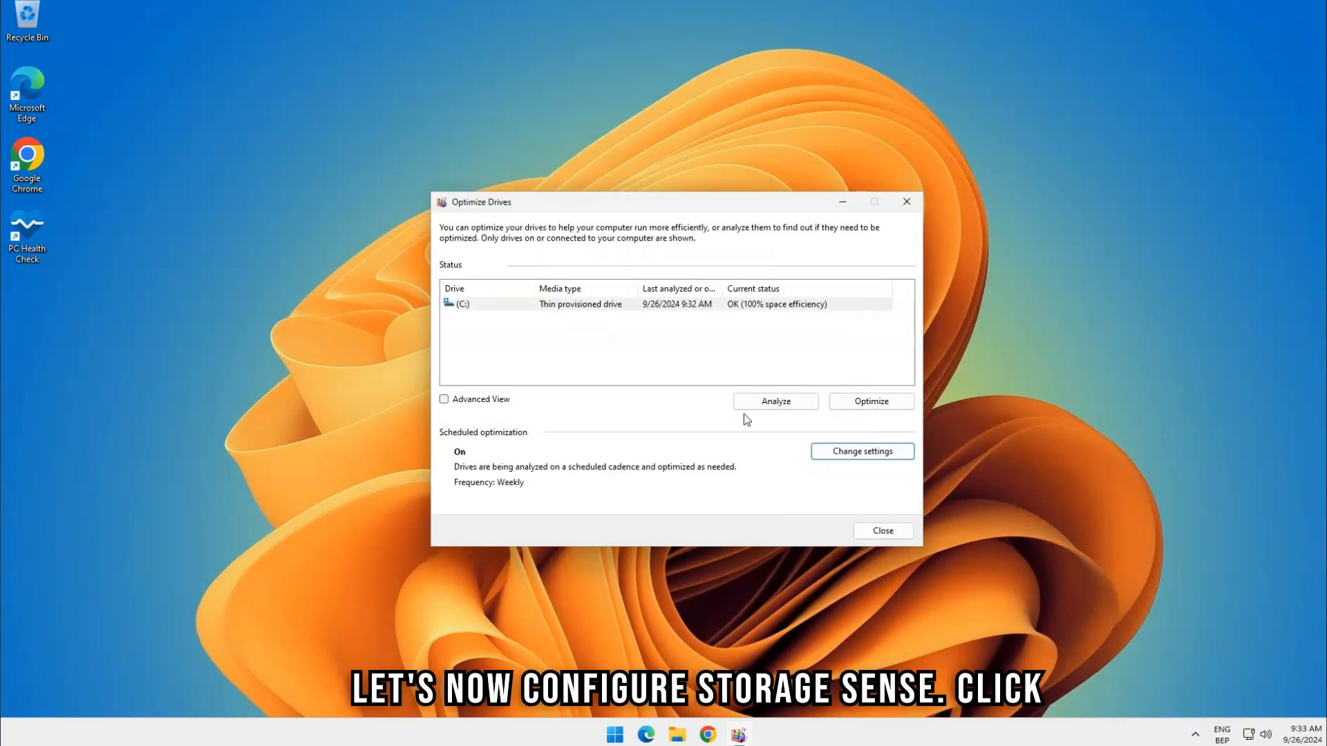
left_click(881, 530)
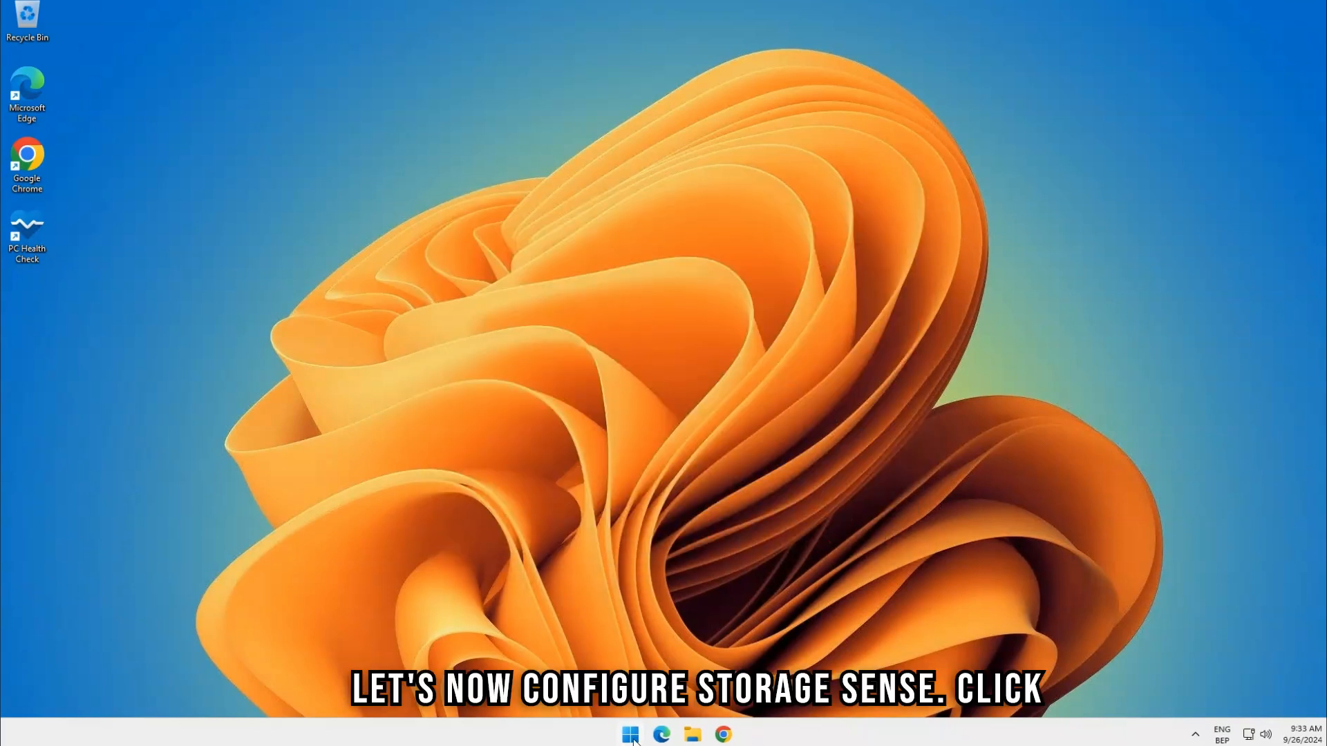
Search Storage Sense from Start and switch its automatic cleanup toggle On
left_click(627, 732)
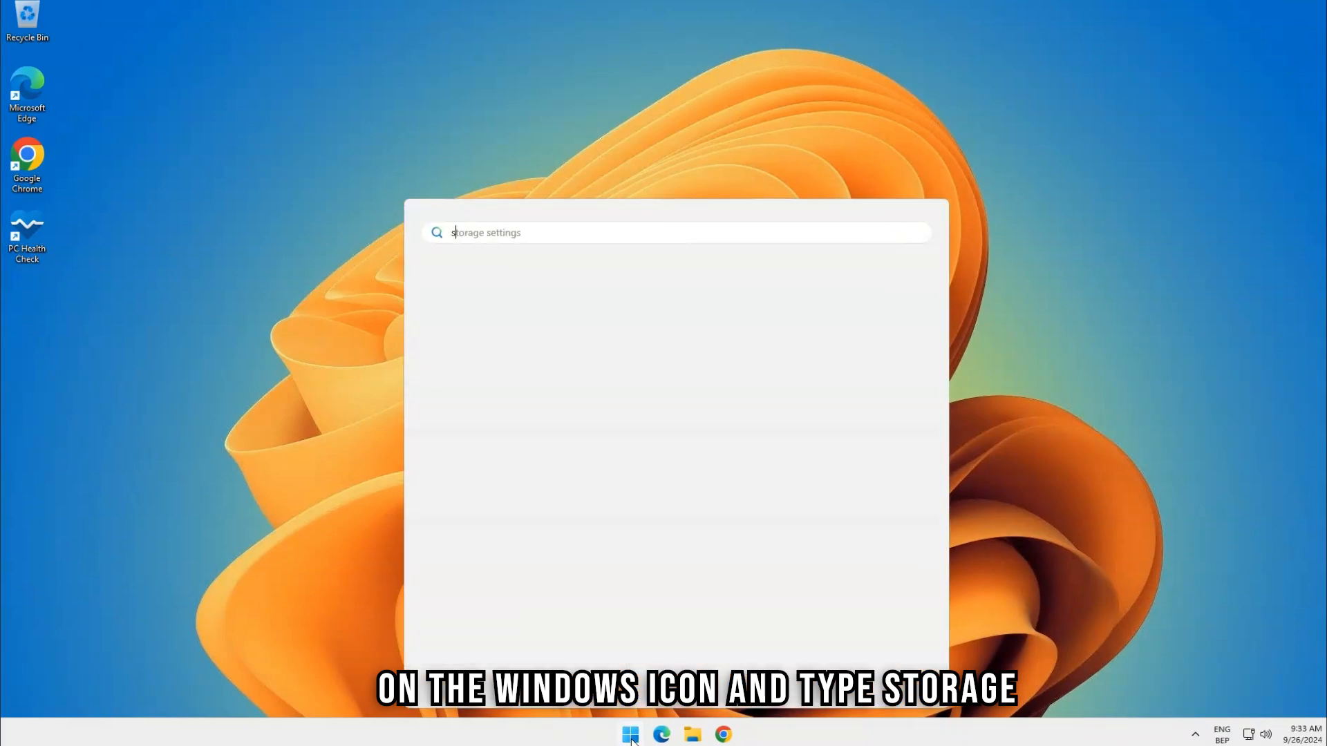
key("Enter")
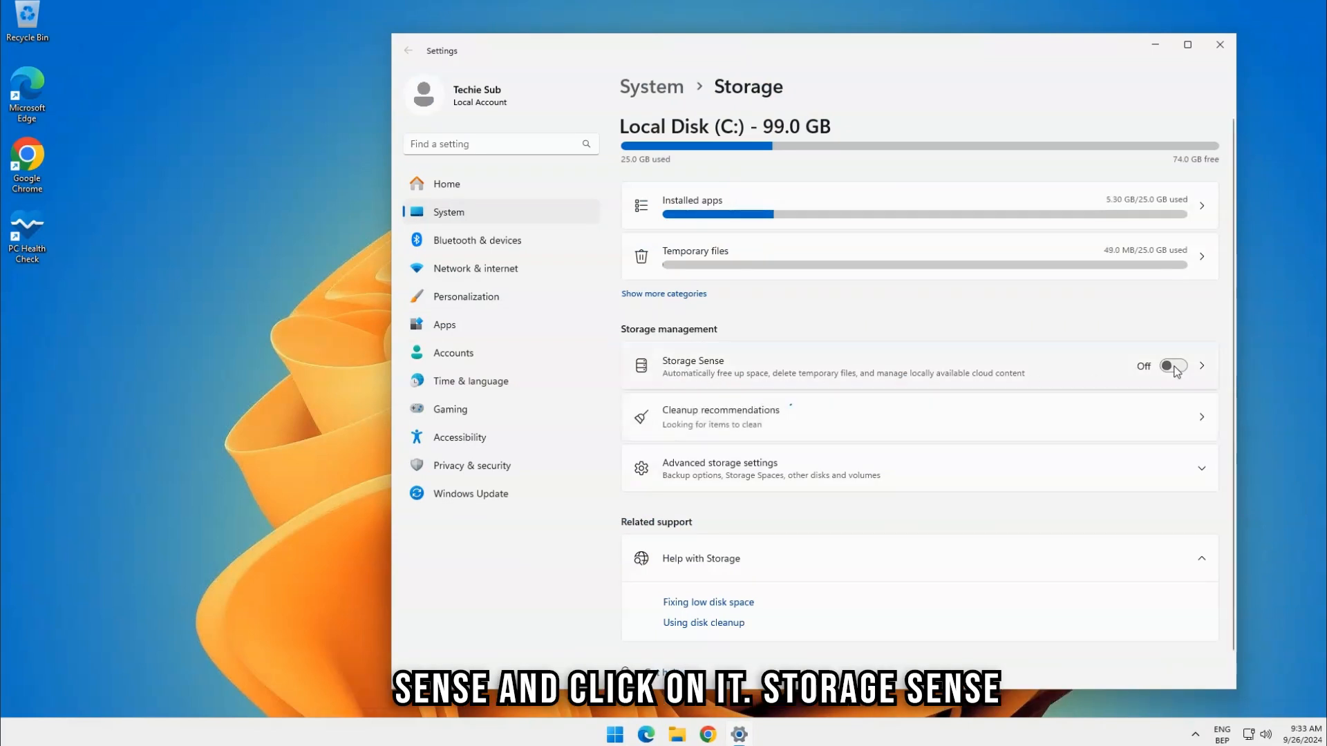
left_click(692, 367)
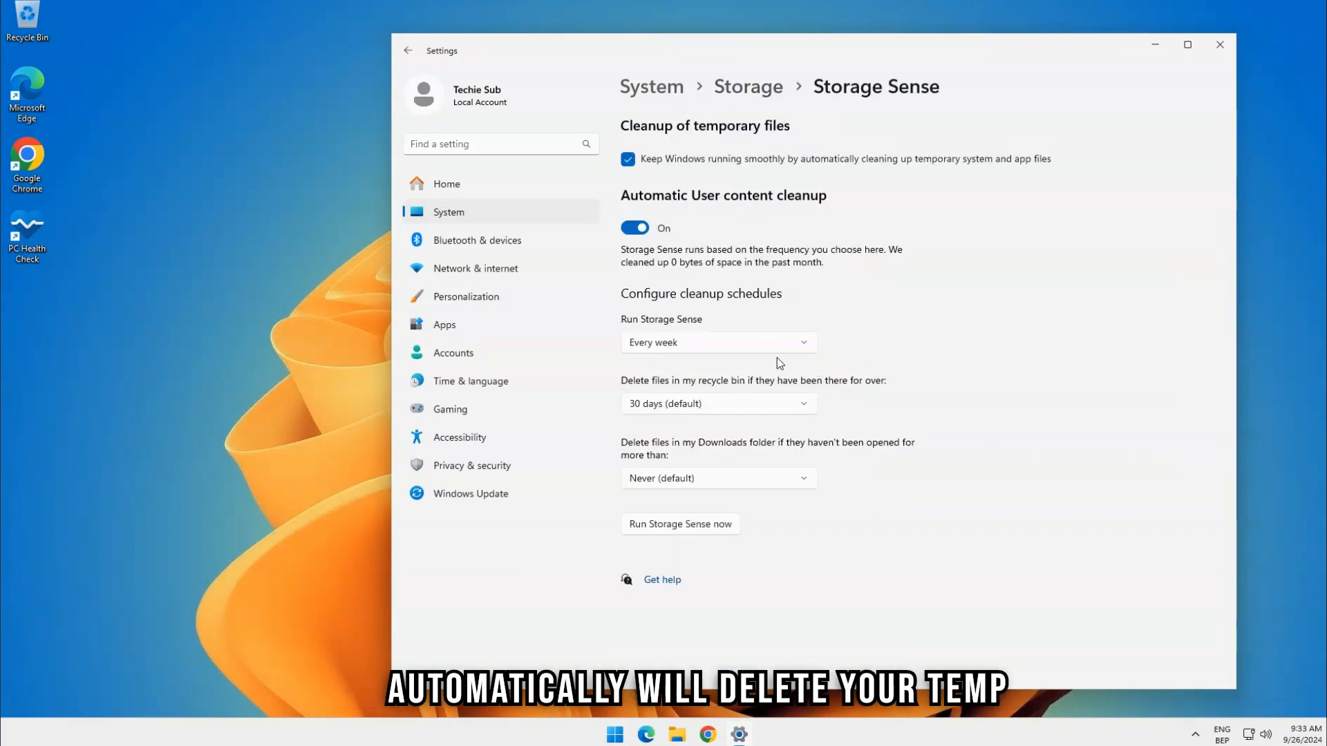
mouse_move(755, 279)
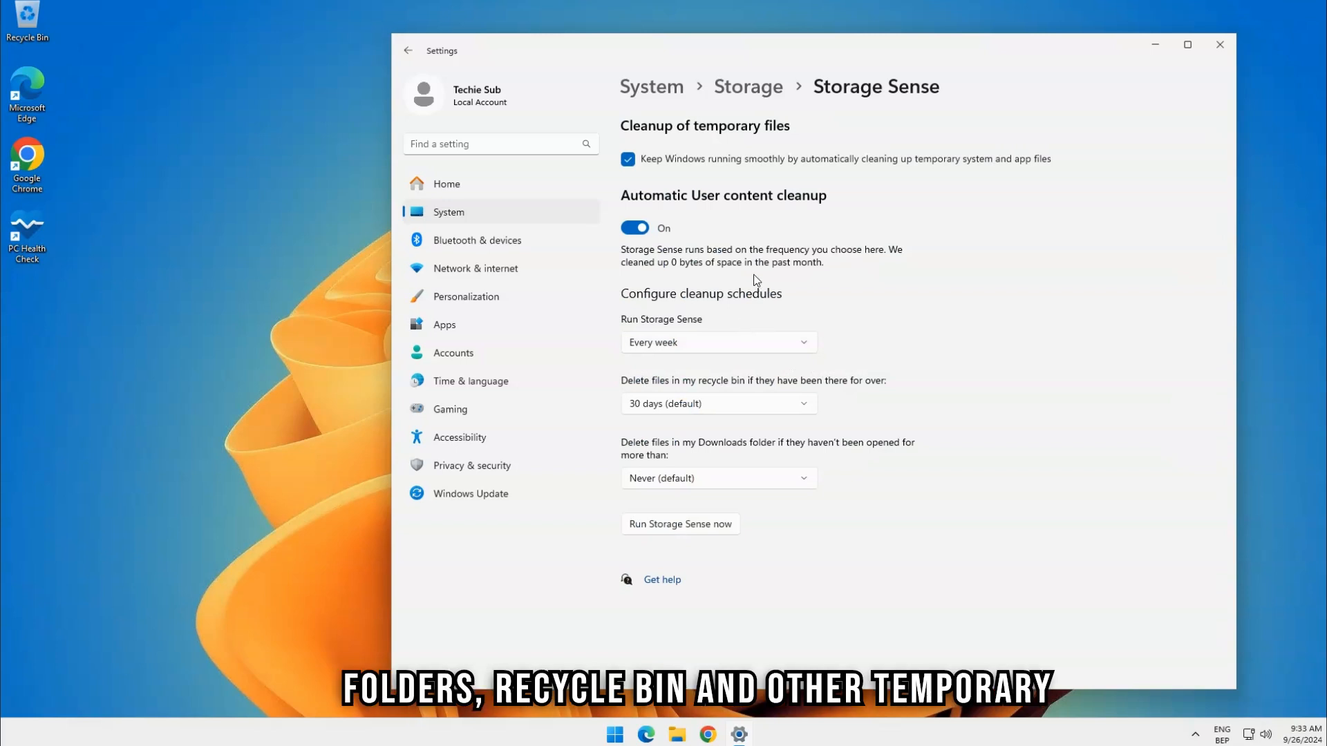
mouse_move(753, 275)
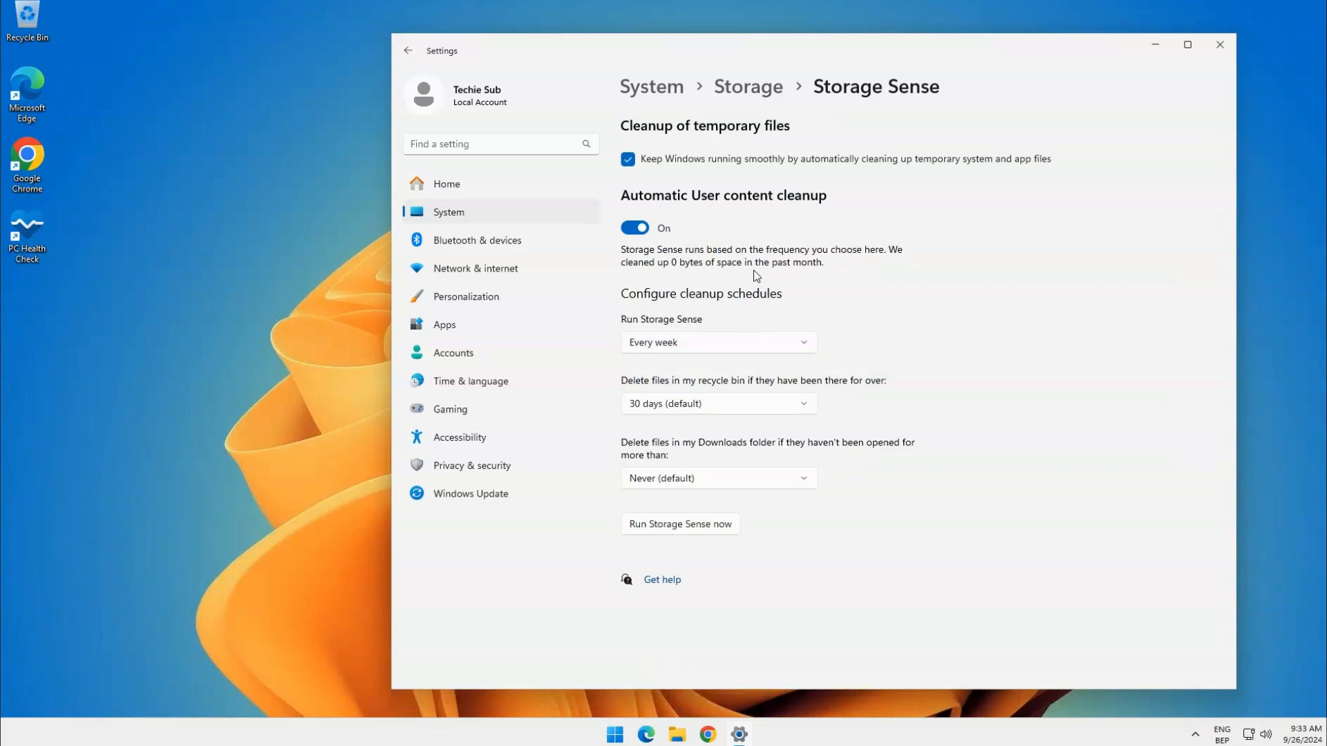
left_click(628, 160)
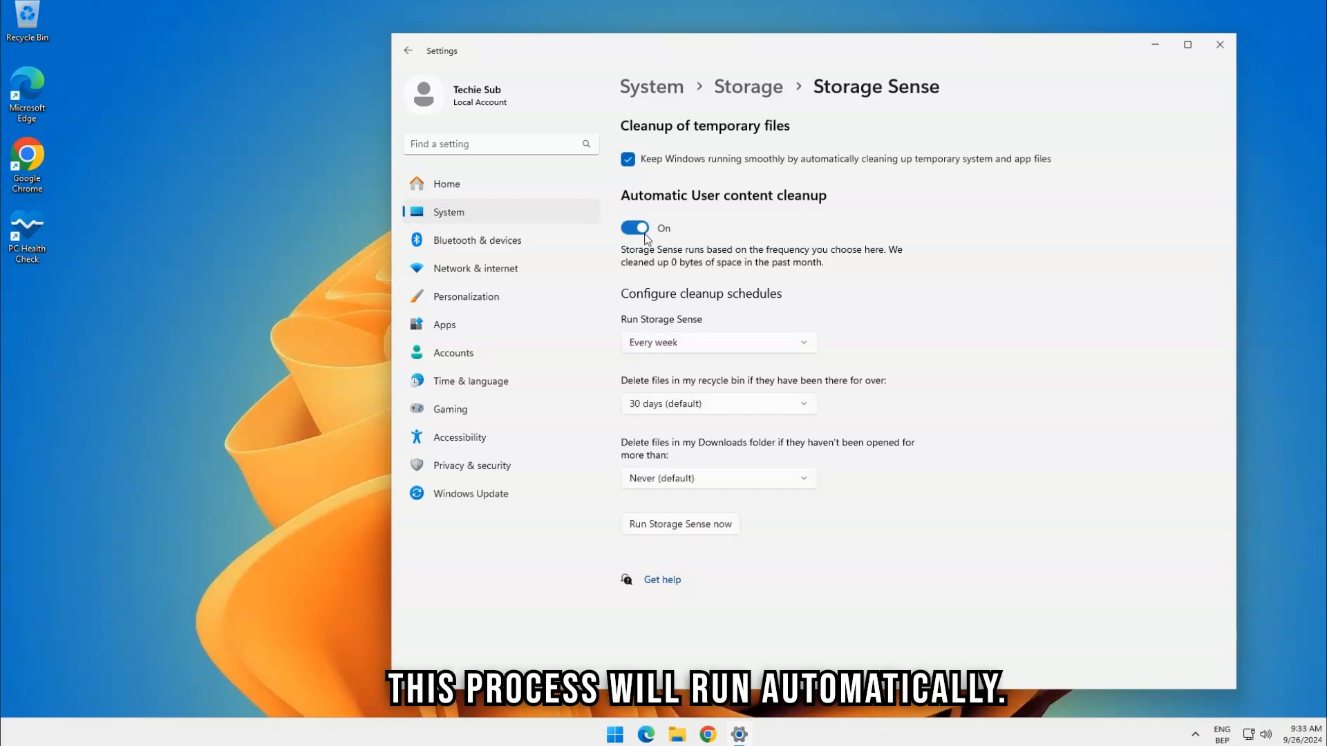
mouse_move(632, 319)
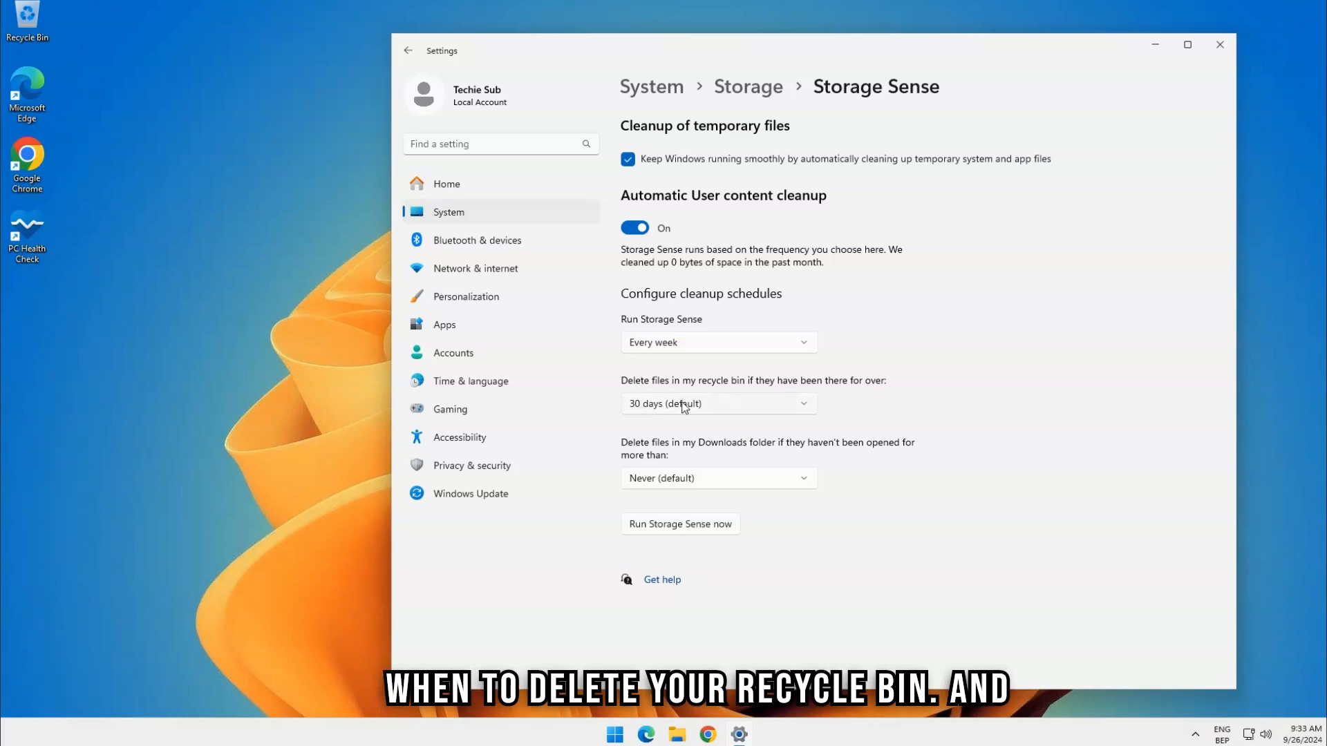
Set Storage Sense to run every week, keep Downloads files never deleted, and close Settings
left_click(719, 404)
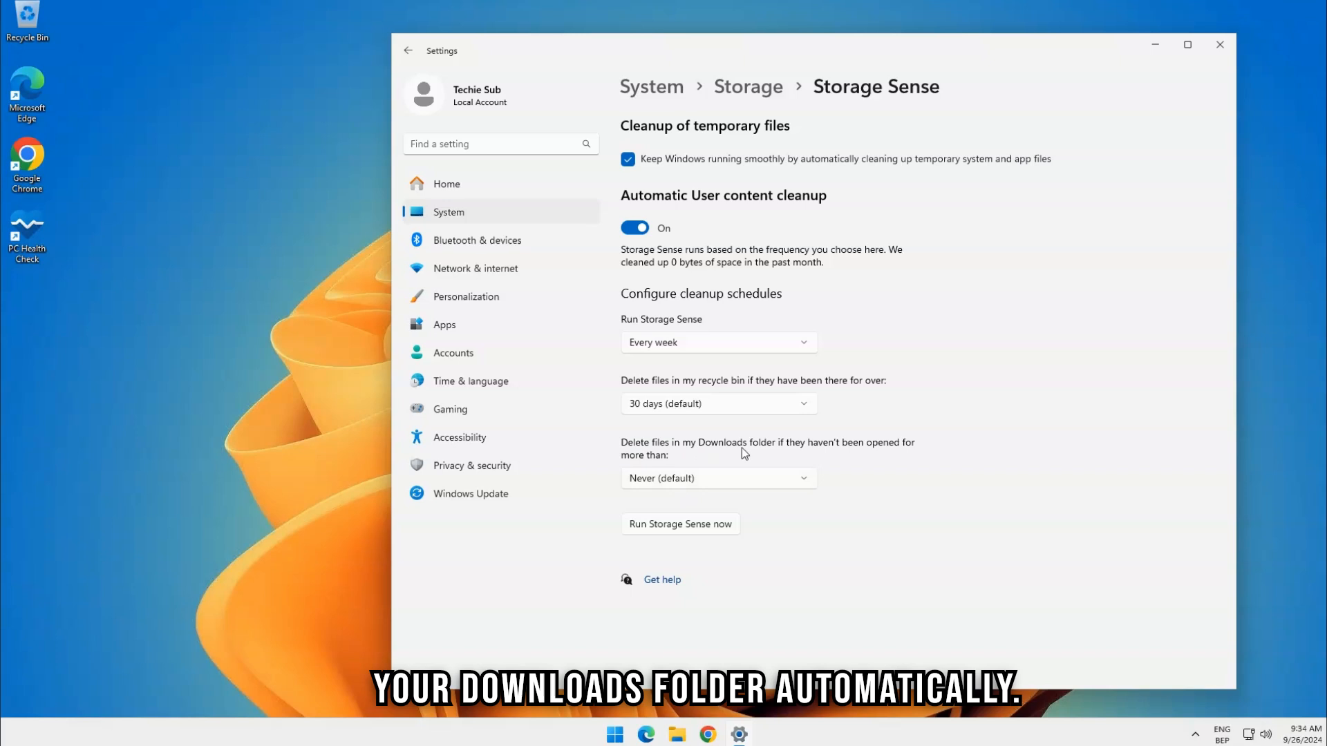
left_click(719, 478)
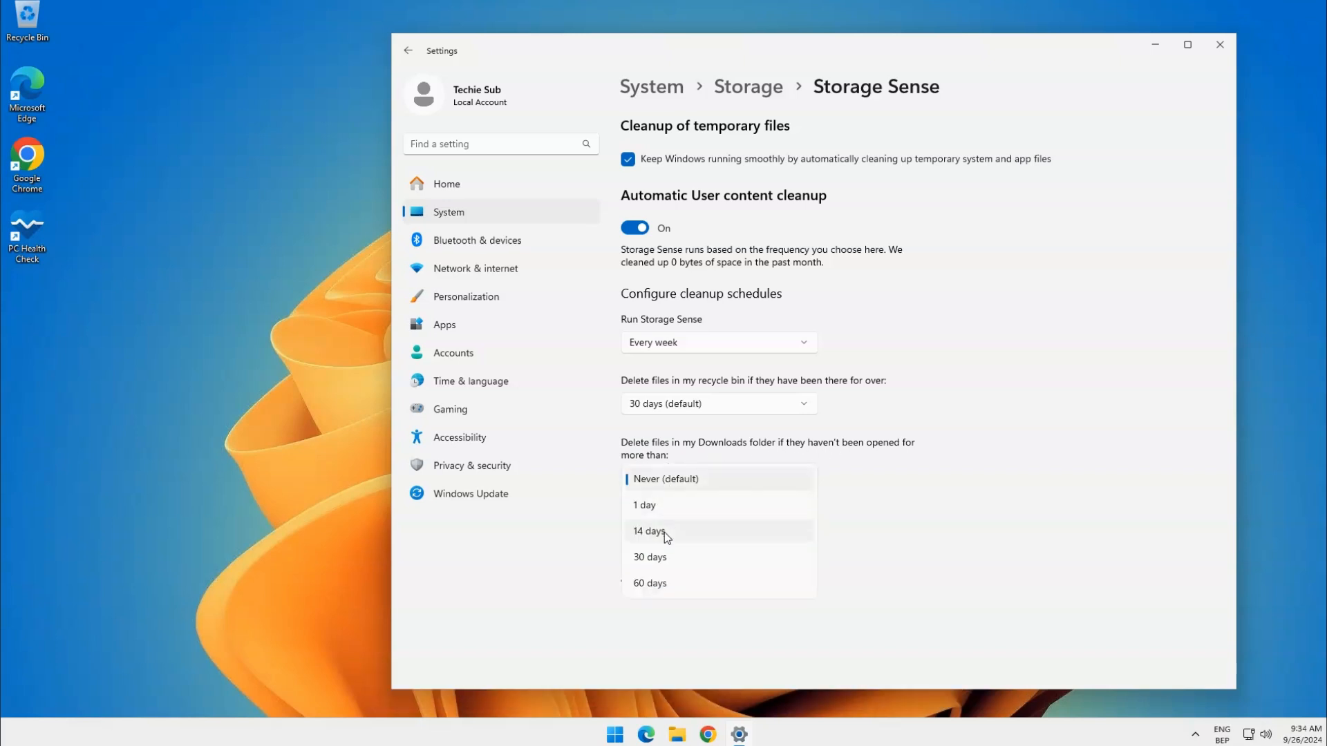
left_click(665, 478)
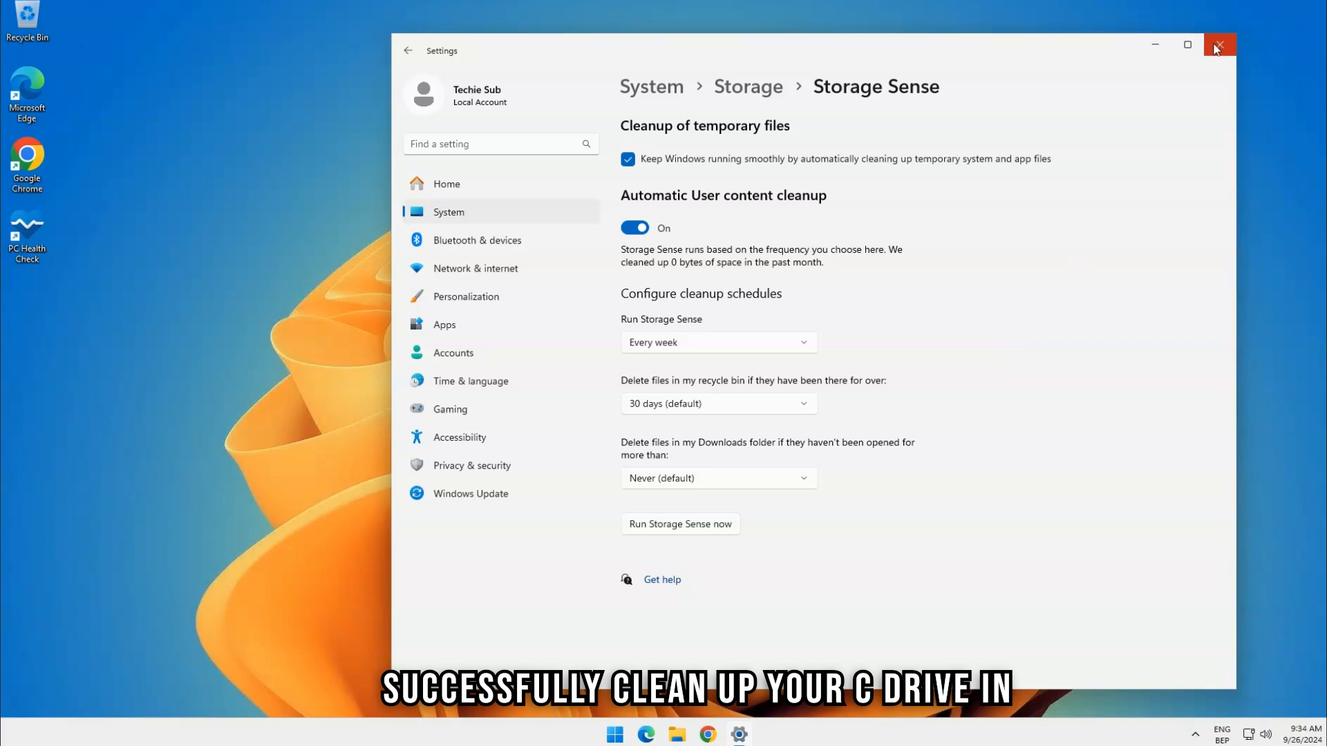
left_click(1219, 45)
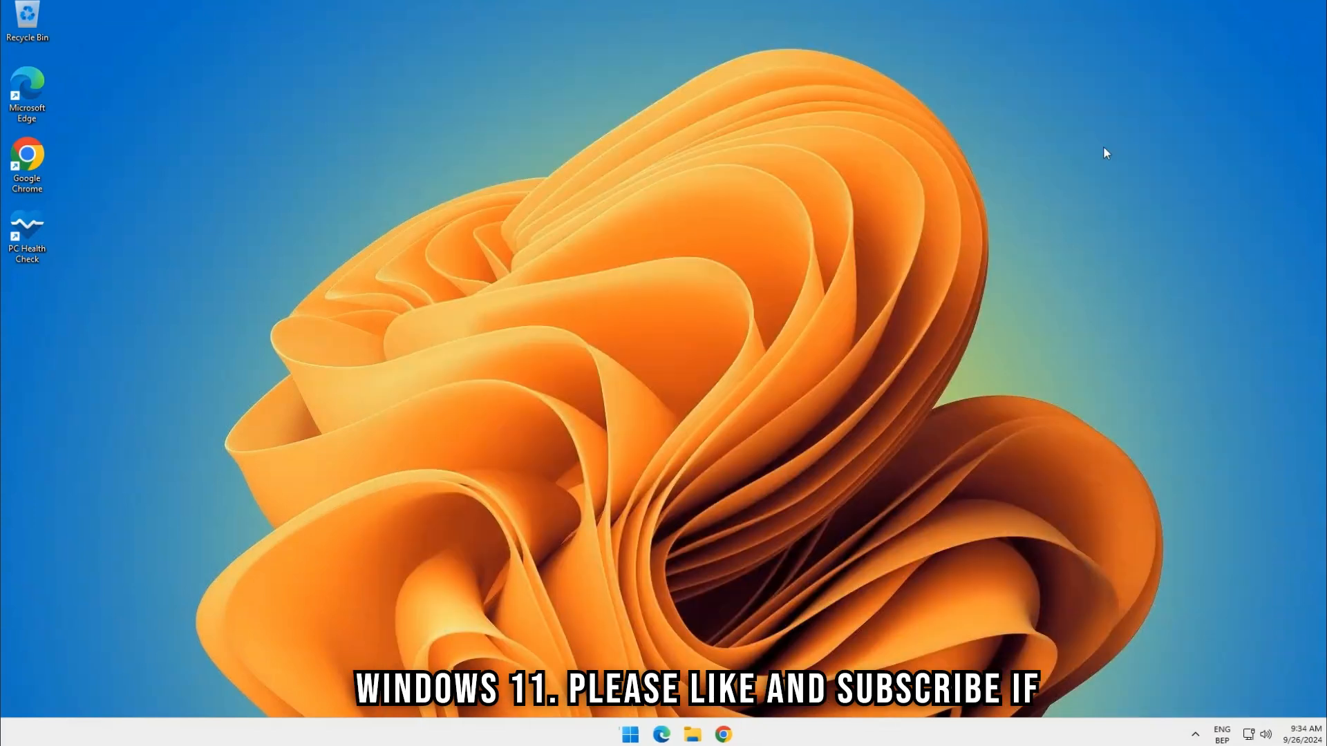